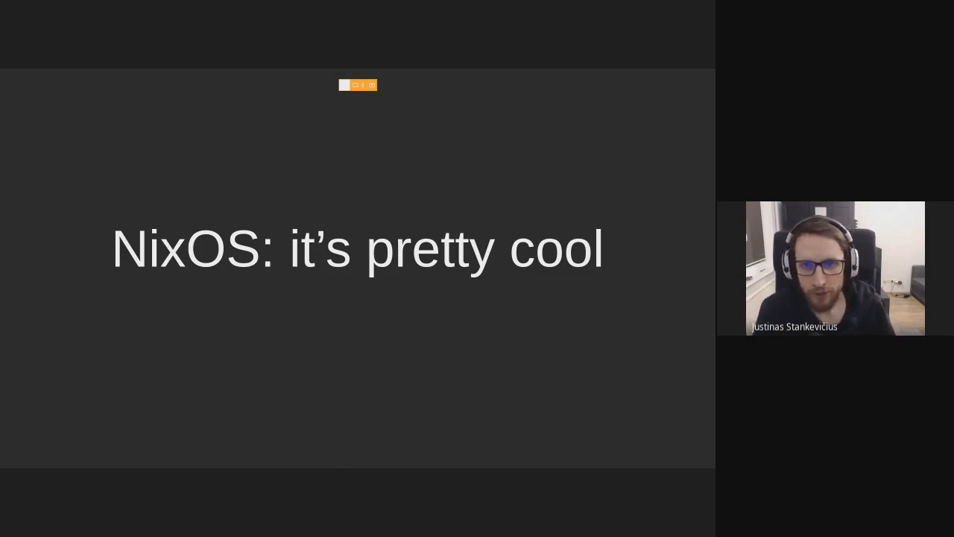
Step: Advance from the NixOS title slide to 'What is Nix?' with its REPL example
key(right)
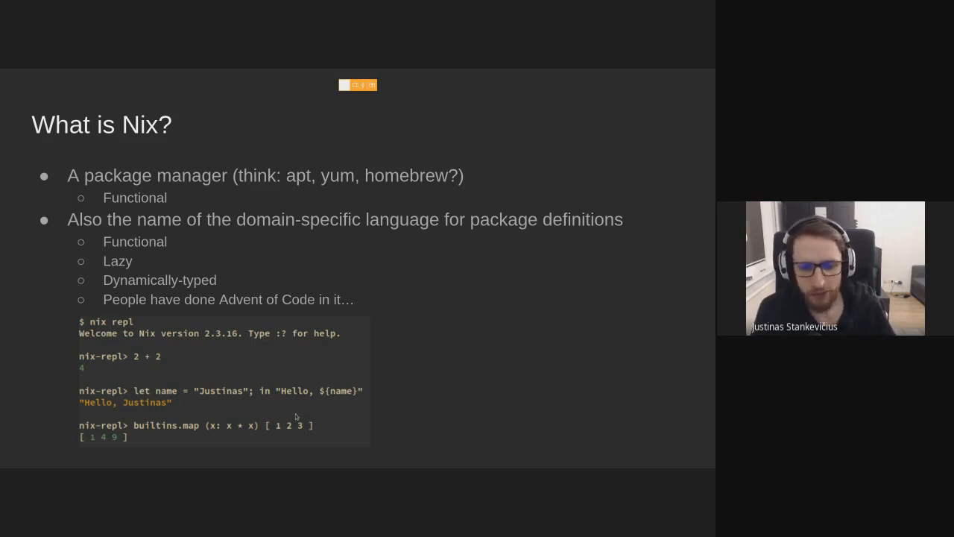
mouse_move(312, 277)
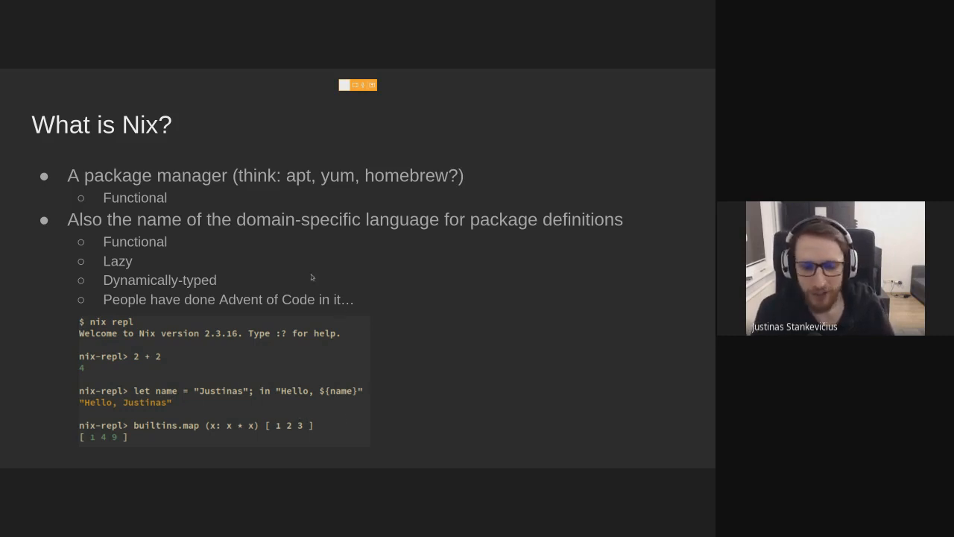
mouse_move(415, 341)
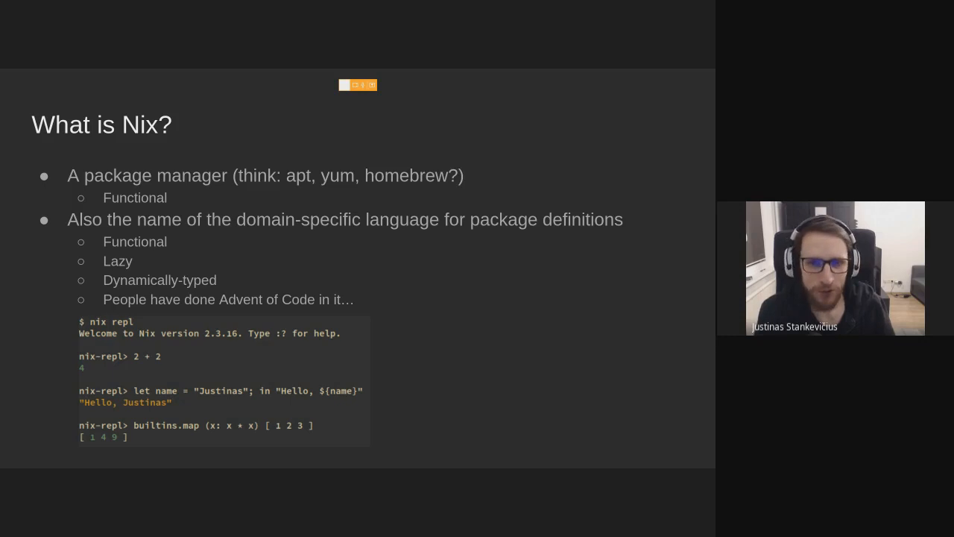
Step: Advance to 'Traditional package management (1/2)' showing nginx and openssl in the filesystem
key(Right)
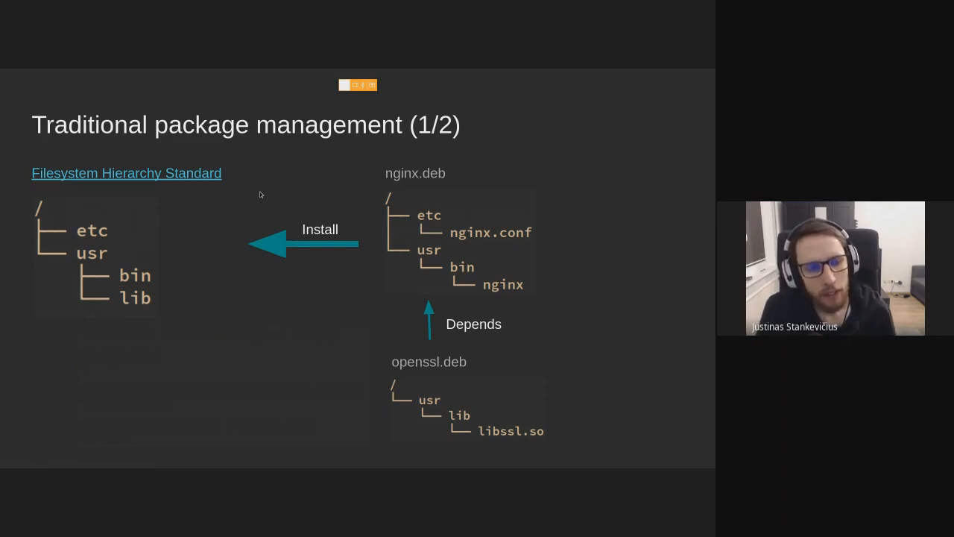
mouse_move(217, 367)
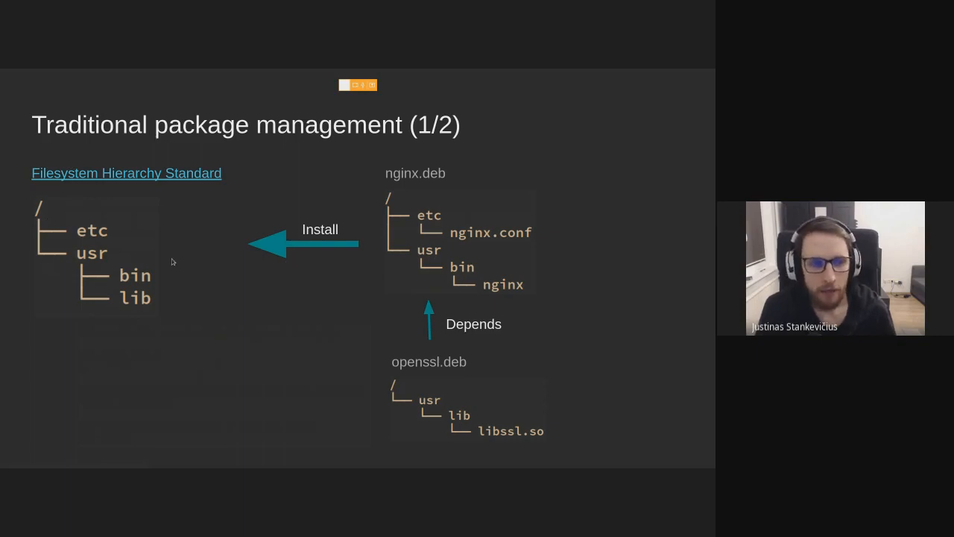
mouse_move(156, 240)
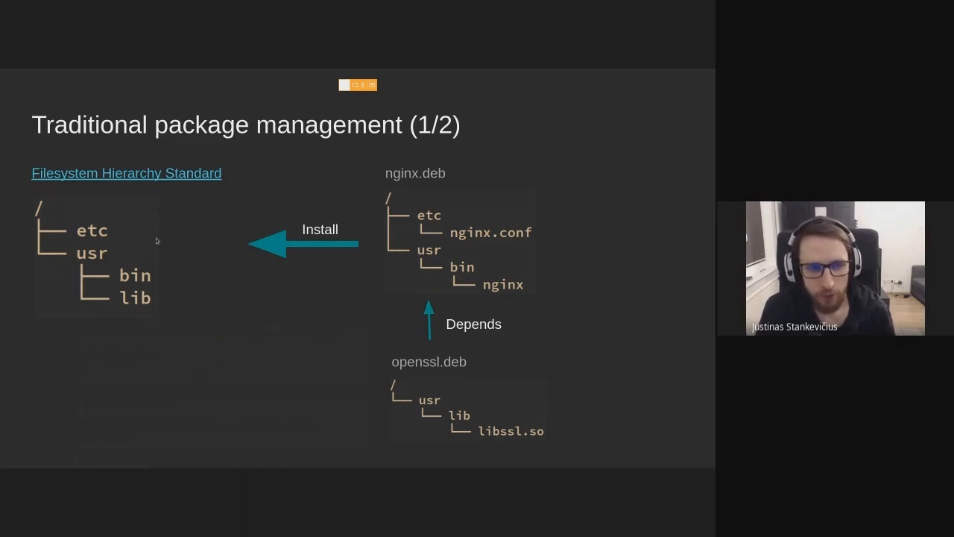
mouse_move(171, 228)
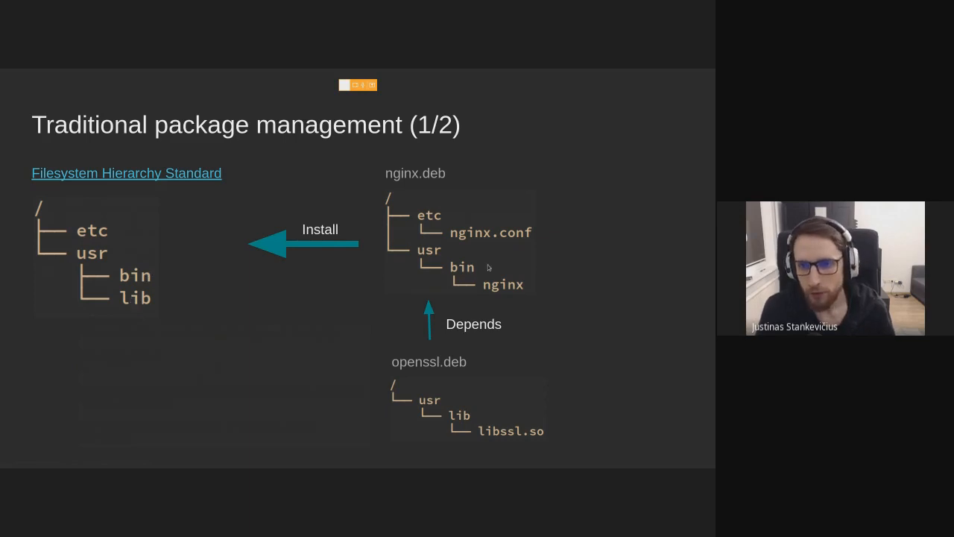
mouse_move(568, 328)
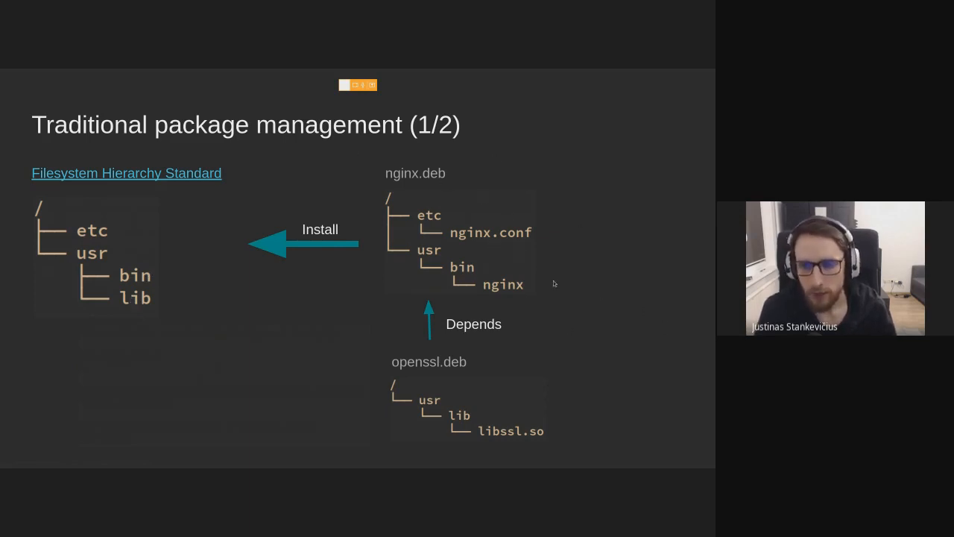
mouse_move(494, 380)
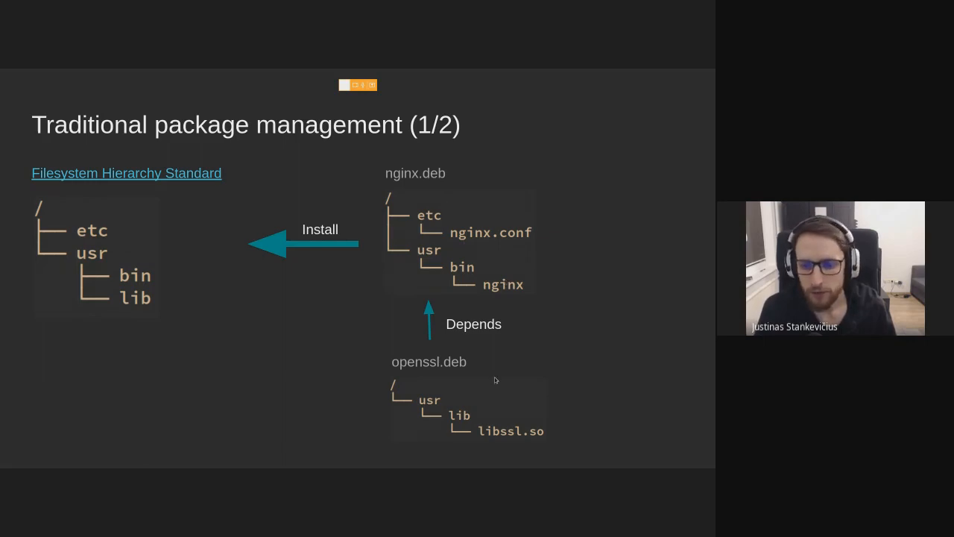
mouse_move(535, 270)
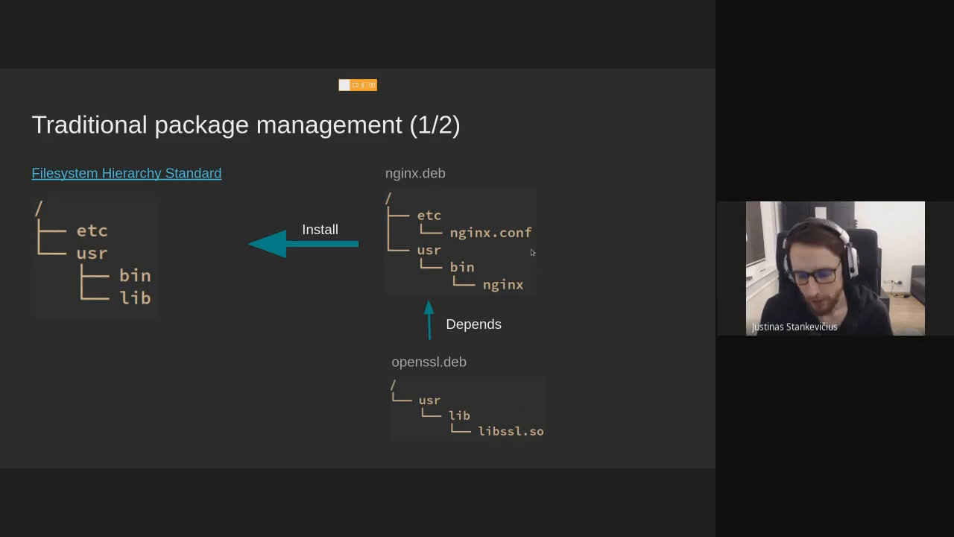
Step: Advance to 'Traditional package management (2/2)' about single libssl.so and nginx with ldd output
key(Right)
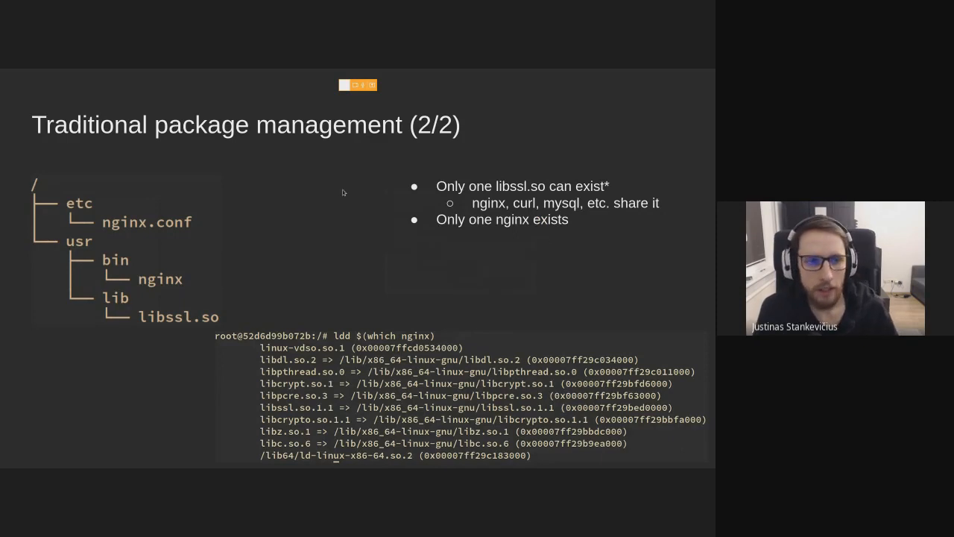
mouse_move(138, 195)
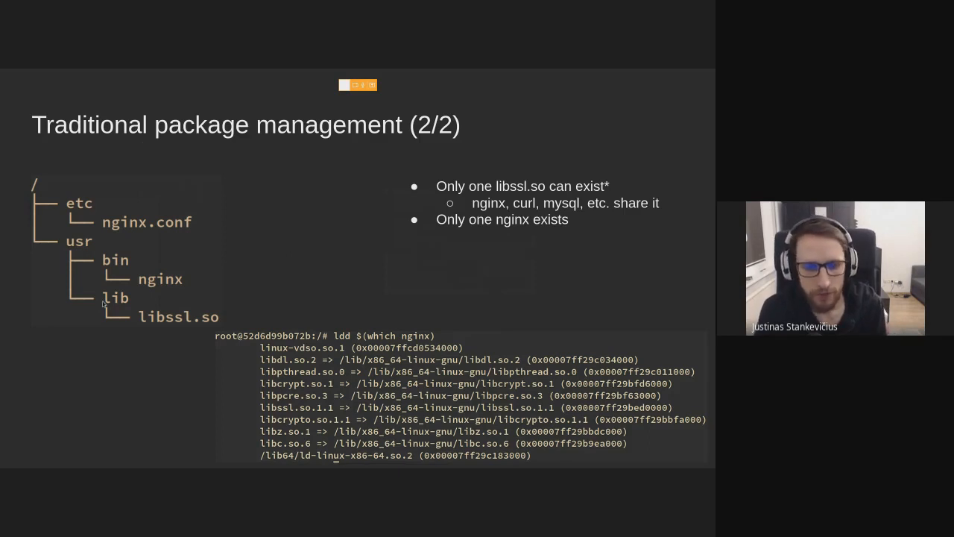
mouse_move(189, 288)
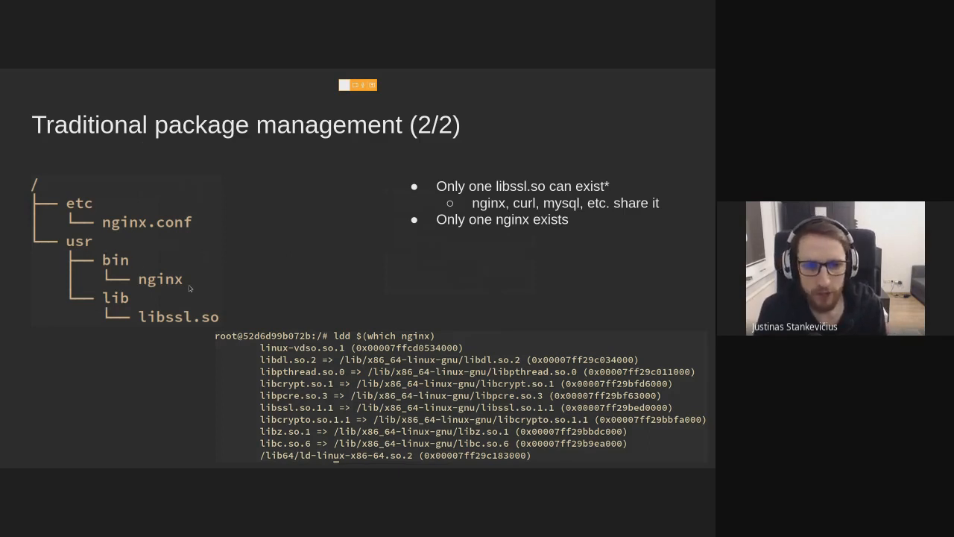
mouse_move(162, 326)
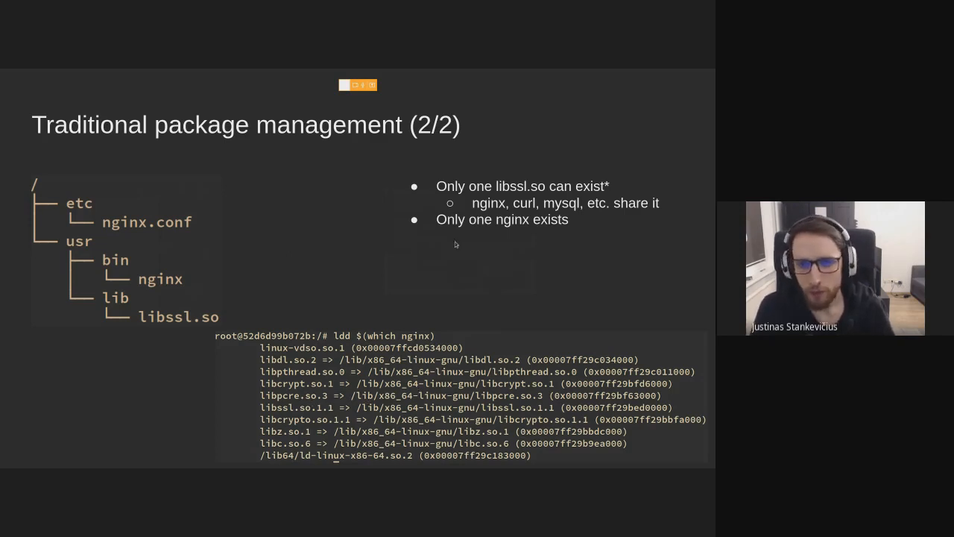
mouse_move(531, 230)
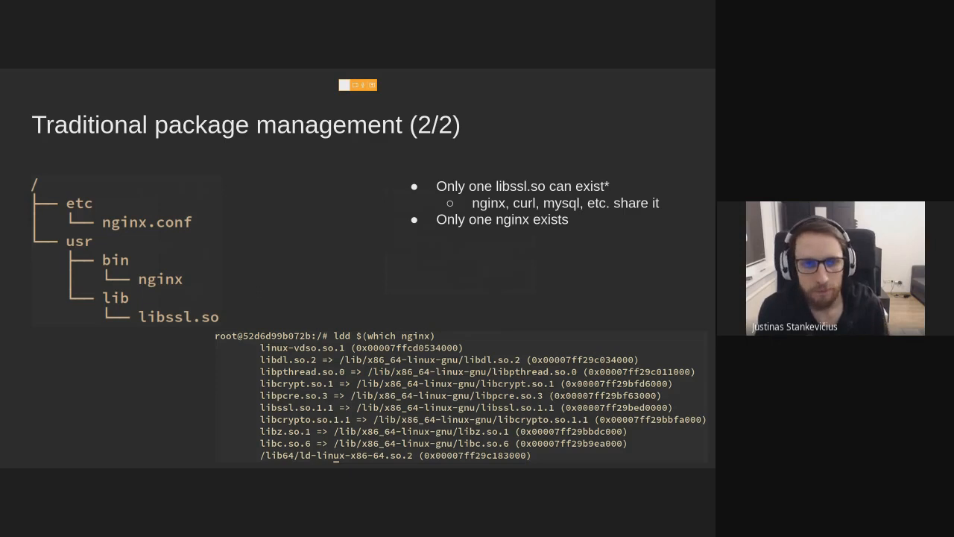
Step: Advance to 'Nix and the Nix store' showing hash-named openssl and nginx versions coexisting
key(Right)
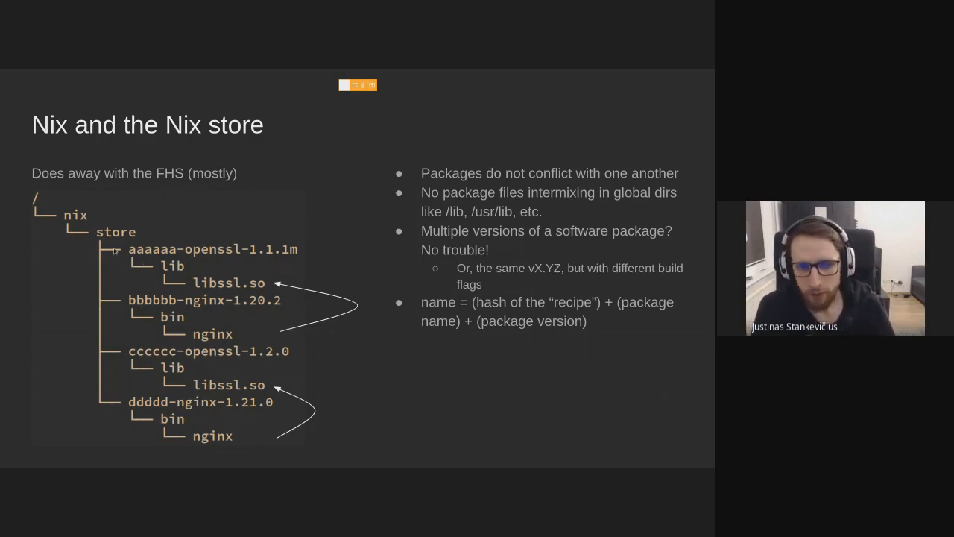
mouse_move(153, 257)
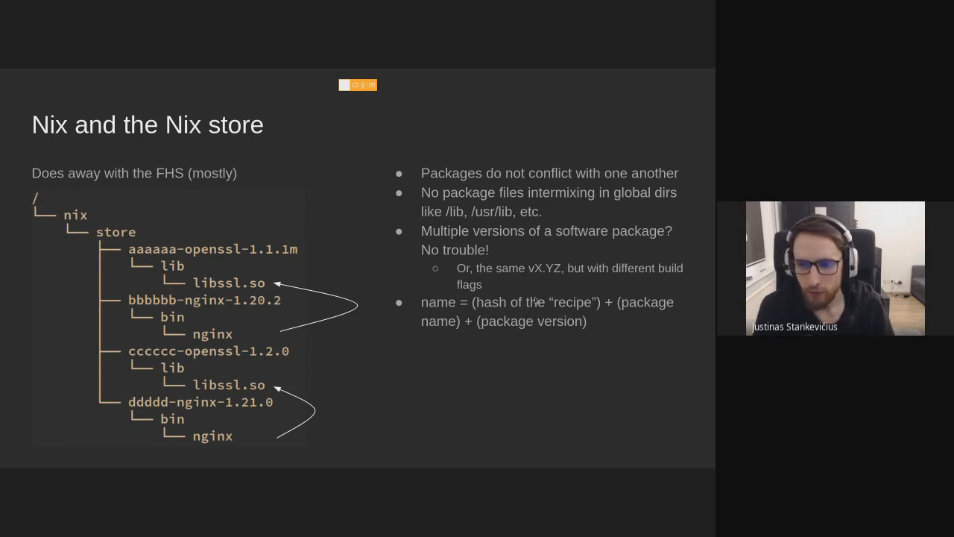
mouse_move(624, 345)
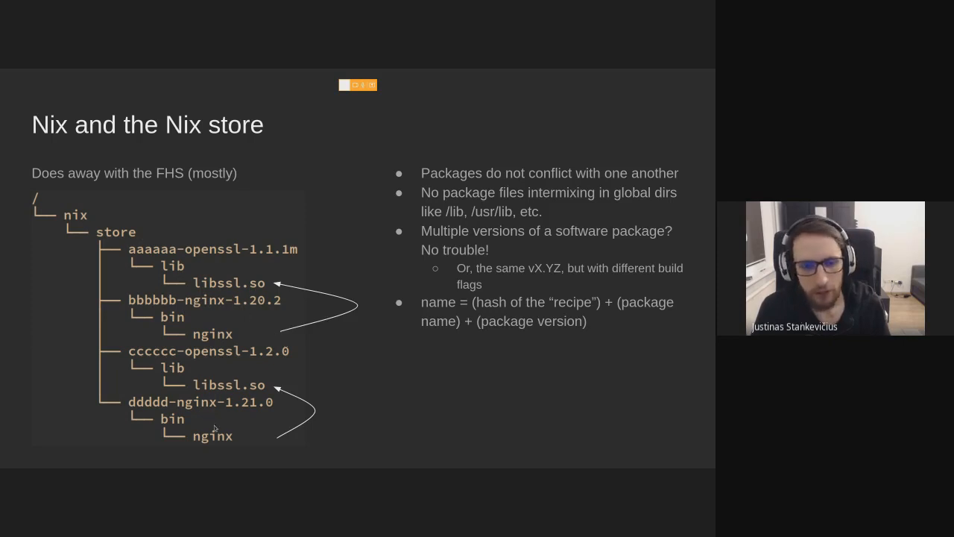
mouse_move(269, 388)
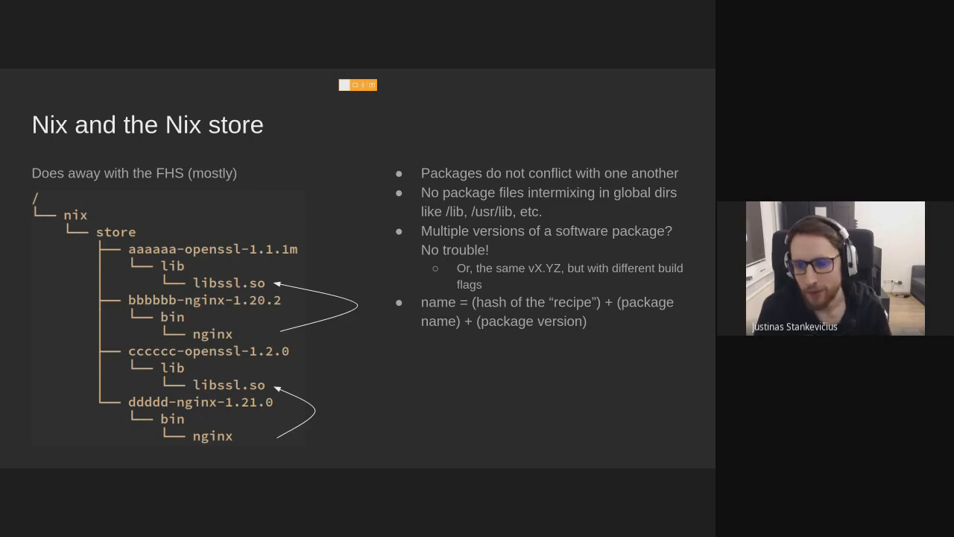
key(Right)
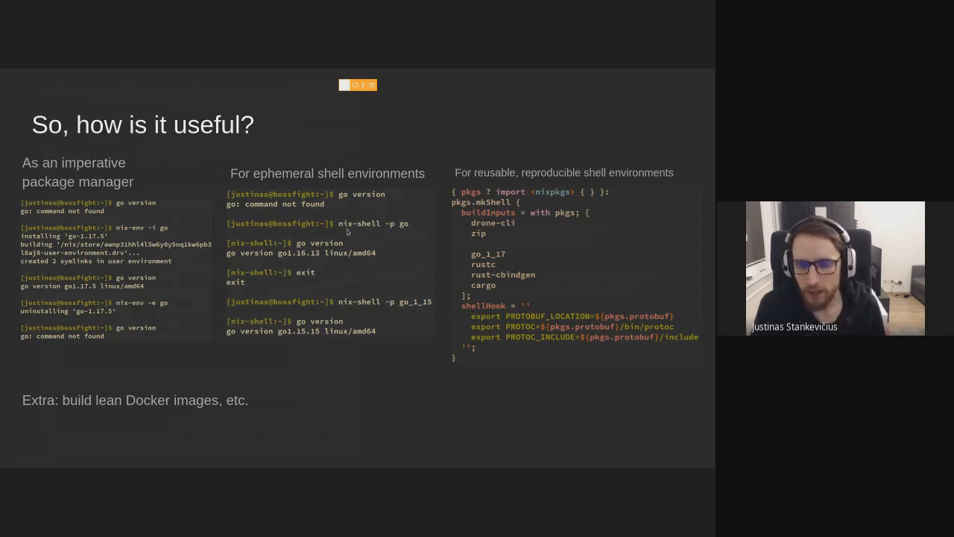
mouse_move(300, 259)
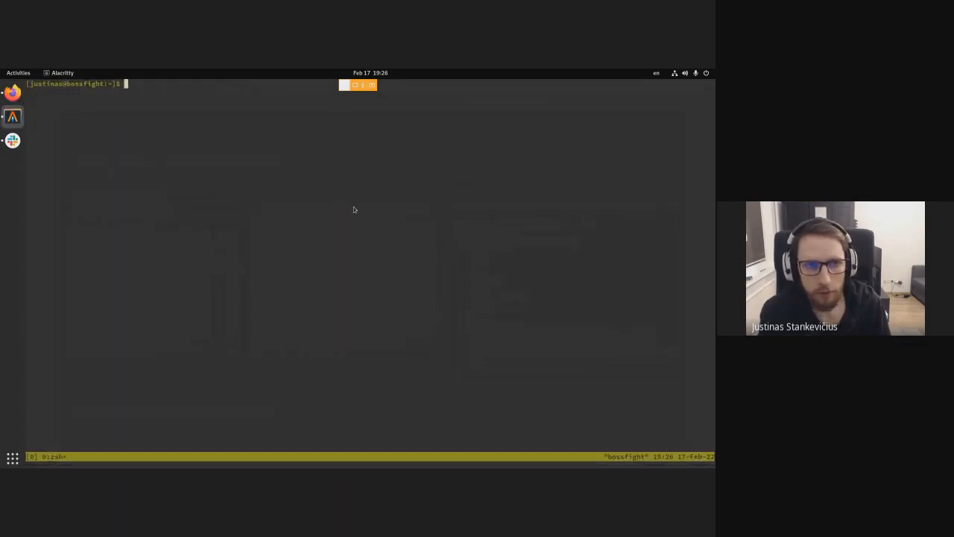
Step: Build tsh in gravitational/teleport with make build/tsh inside the Nix shell
text(cd gravitational/teleport/)
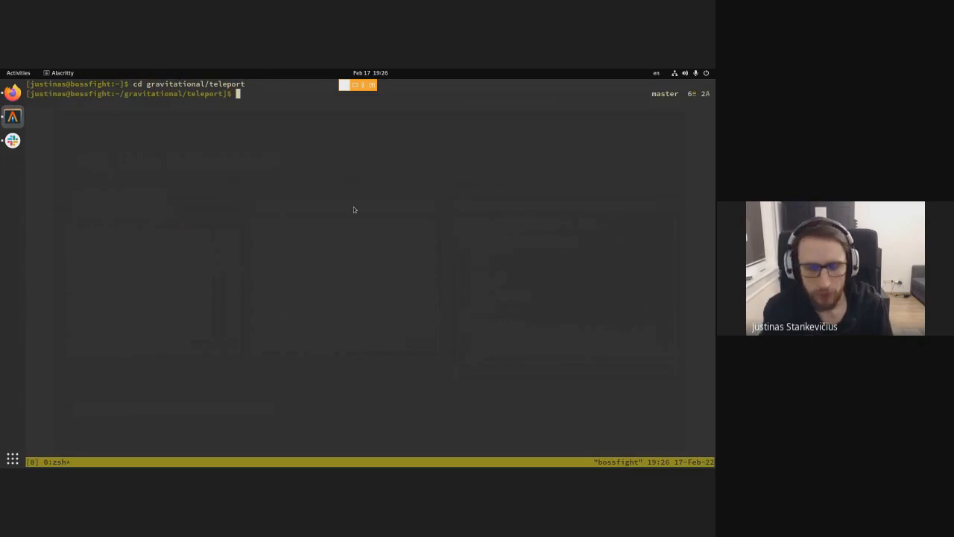
text(make build/tsh)
text(ns)
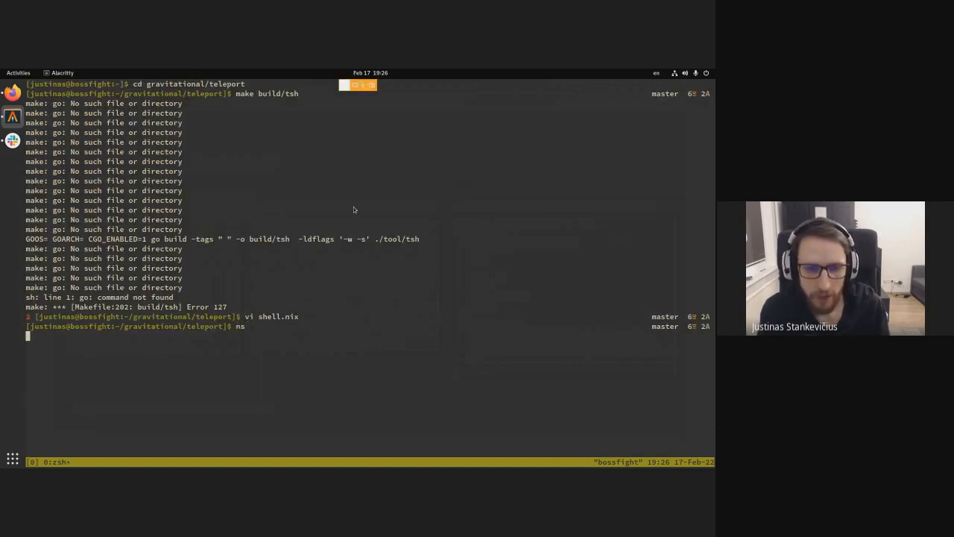
key(Return)
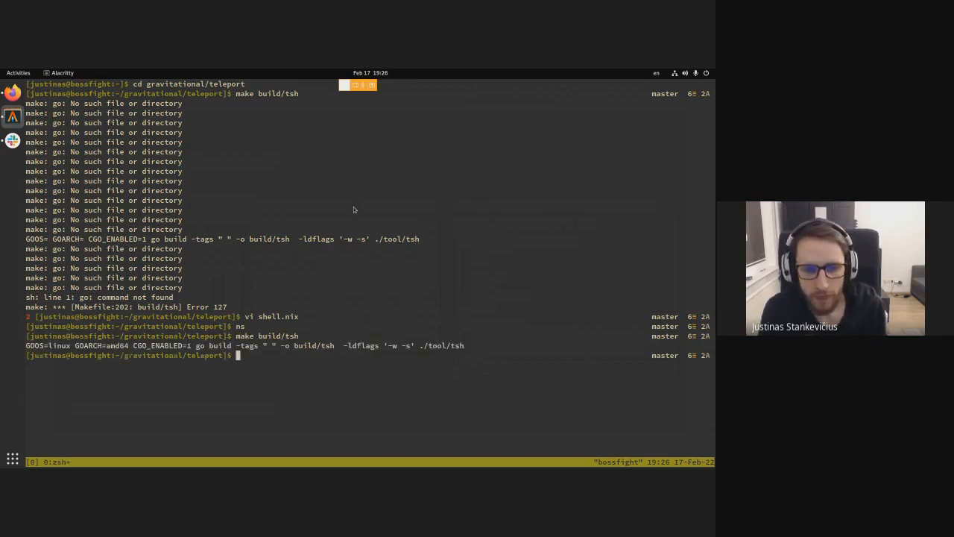
Step: Run go version and rustc to show both toolchains exist in the shell
text(go v)
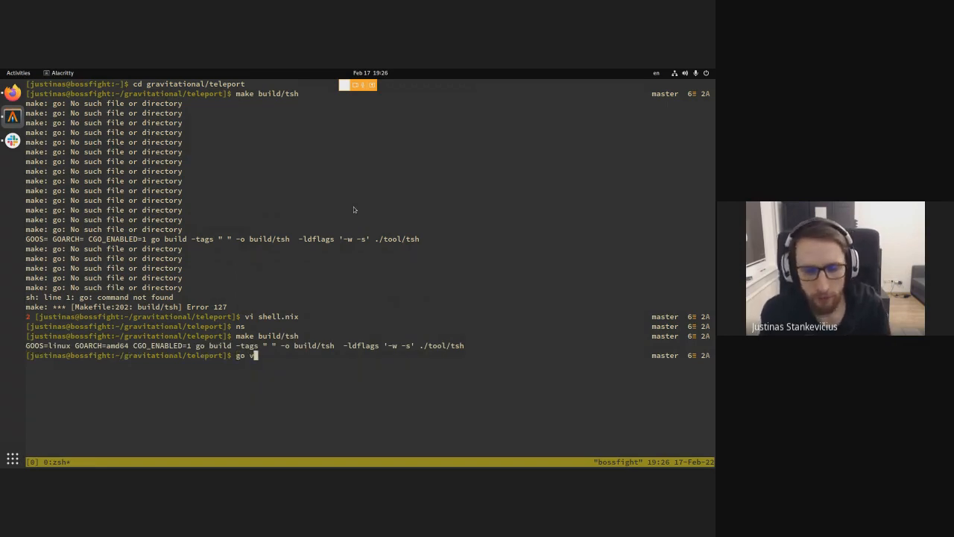
key(Return)
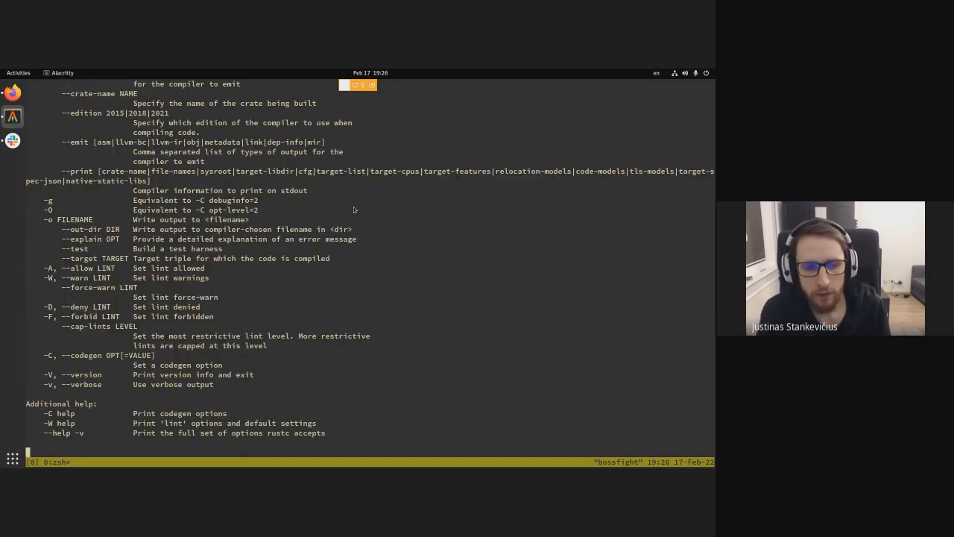
text(rustc)
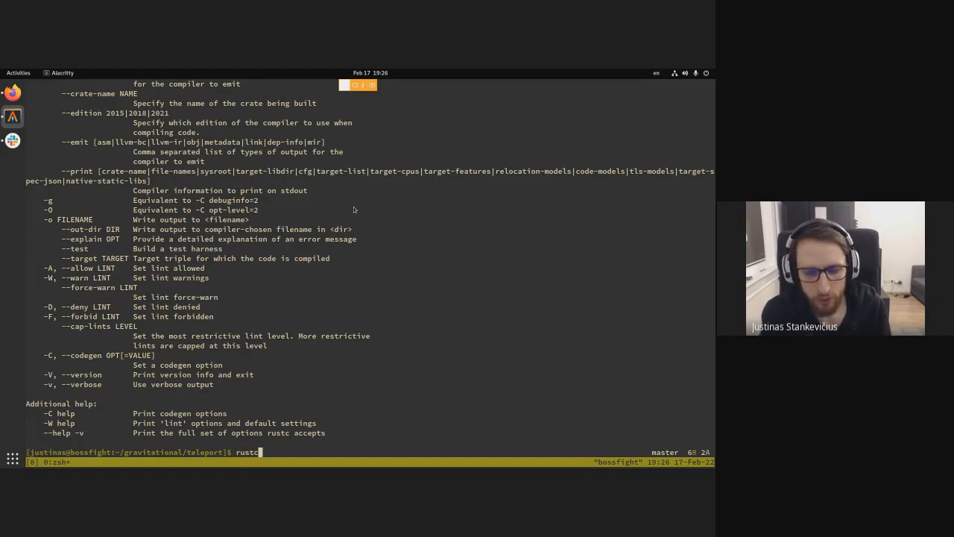
key(Return)
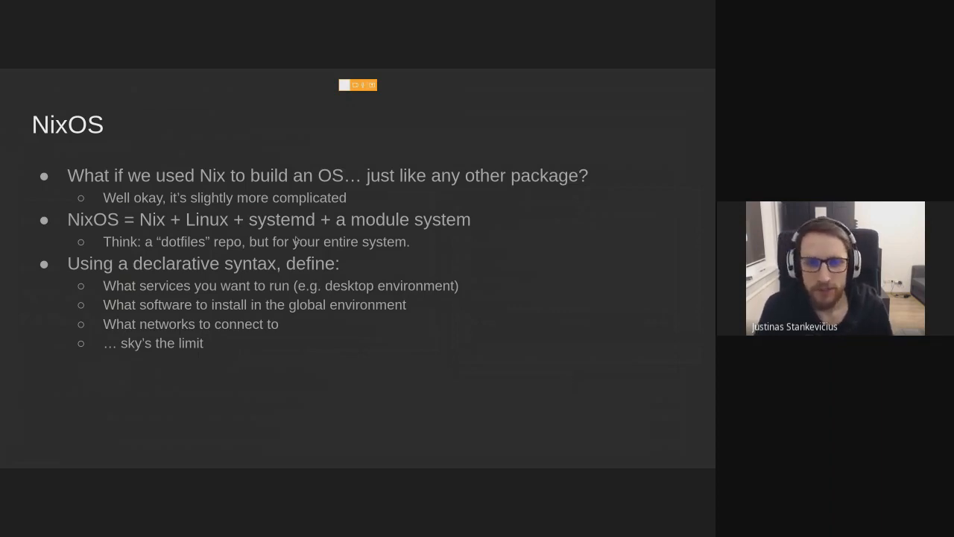
mouse_move(589, 250)
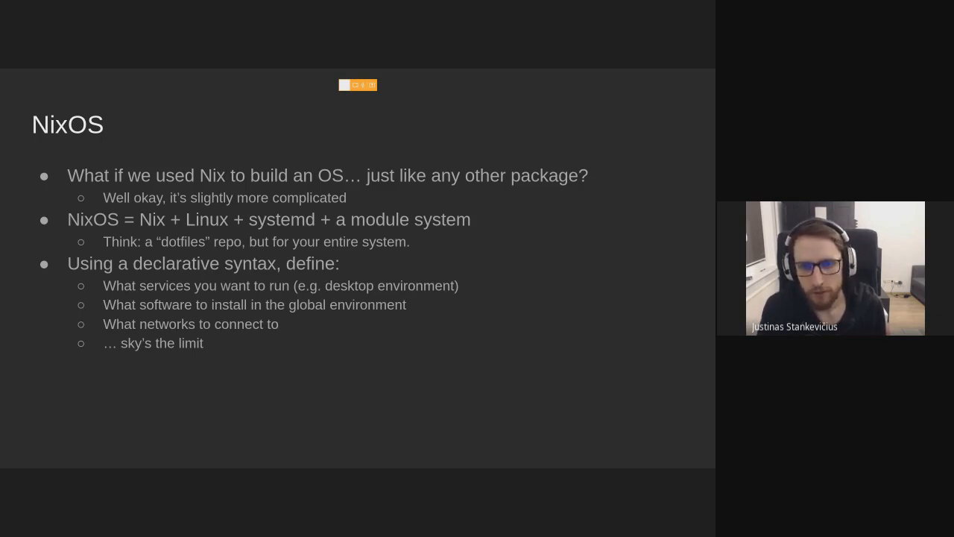
Step: Advance to 'No FHS either!' showing /bin/sh, /etc and /usr/bin/env pointing into the store
key(Right)
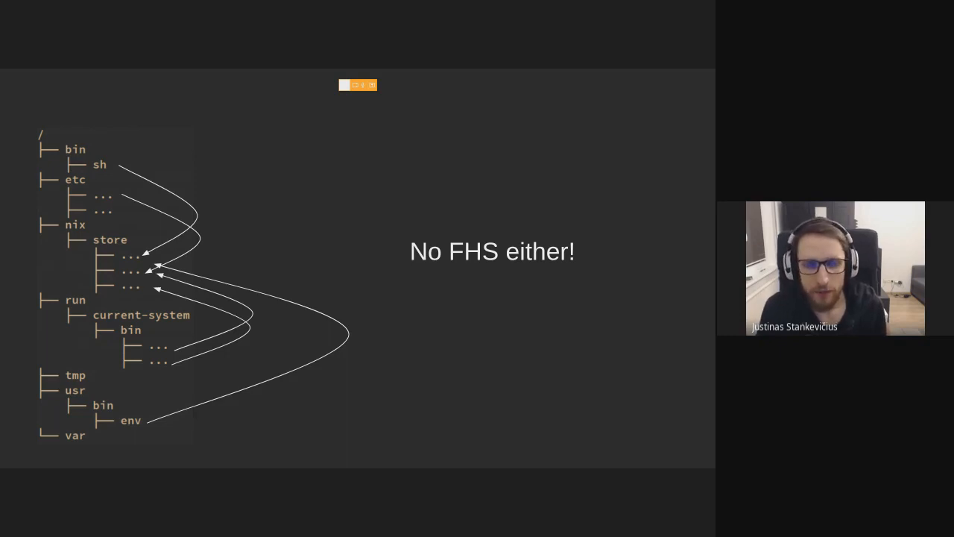
mouse_move(133, 136)
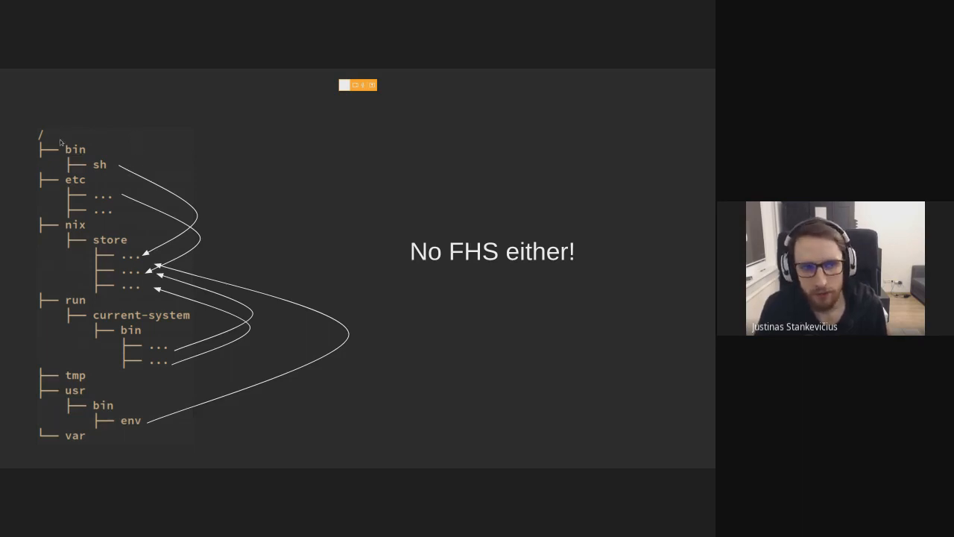
mouse_move(153, 157)
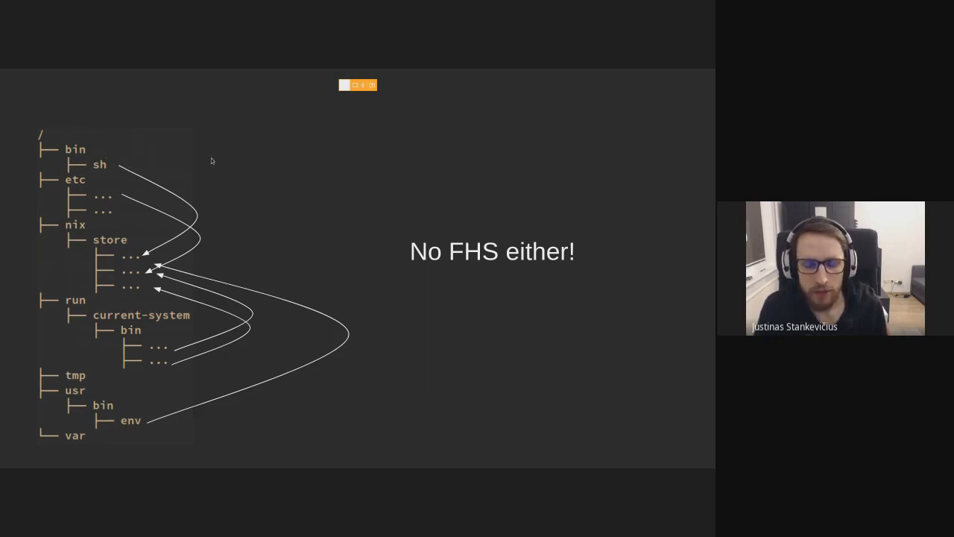
mouse_move(88, 401)
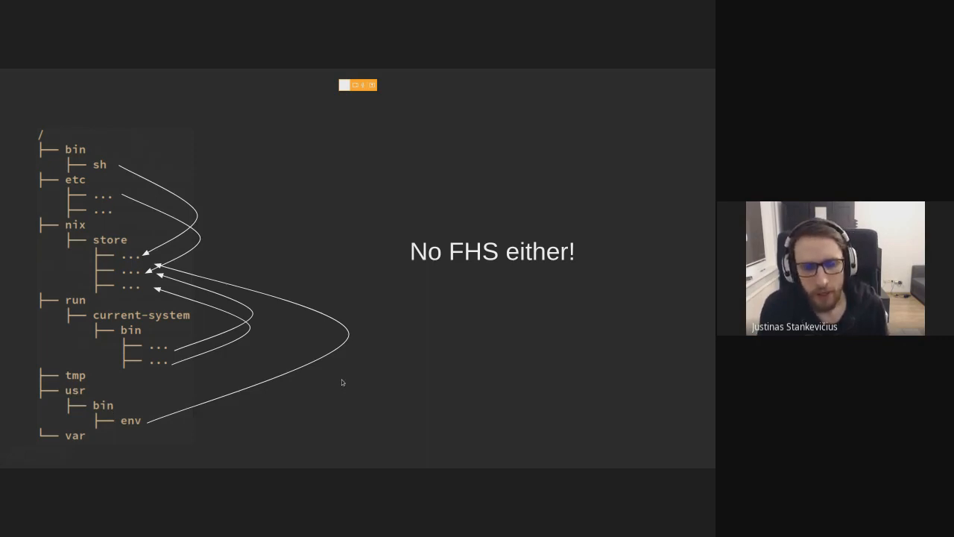
mouse_move(203, 344)
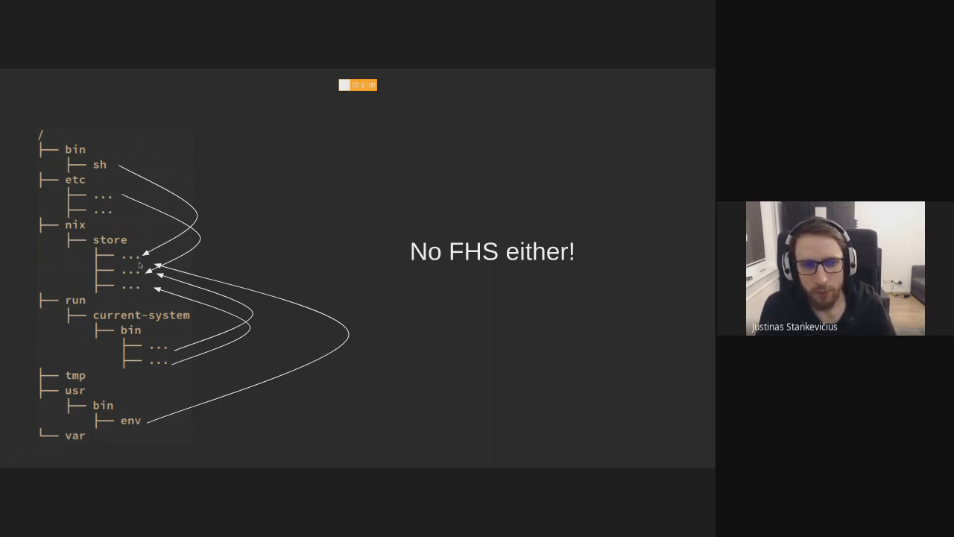
mouse_move(315, 340)
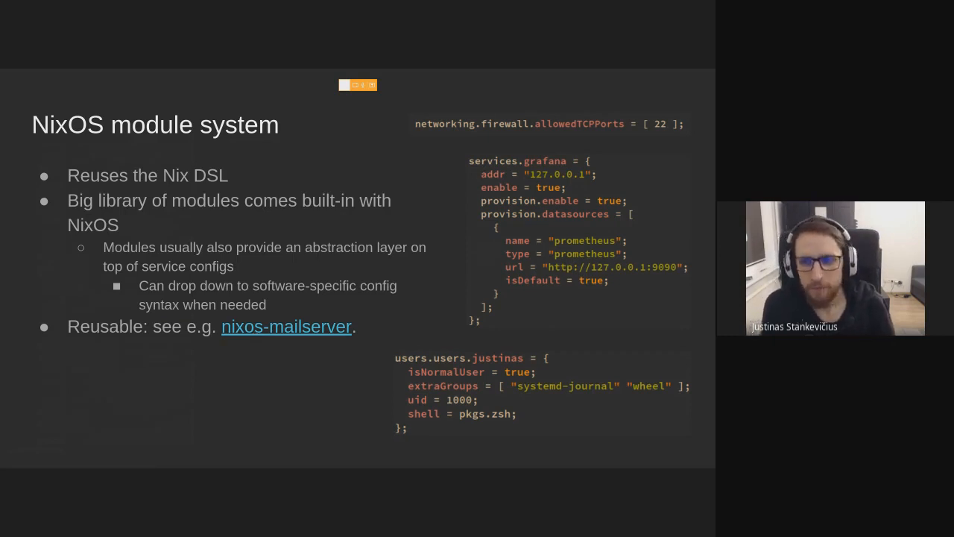
mouse_move(672, 156)
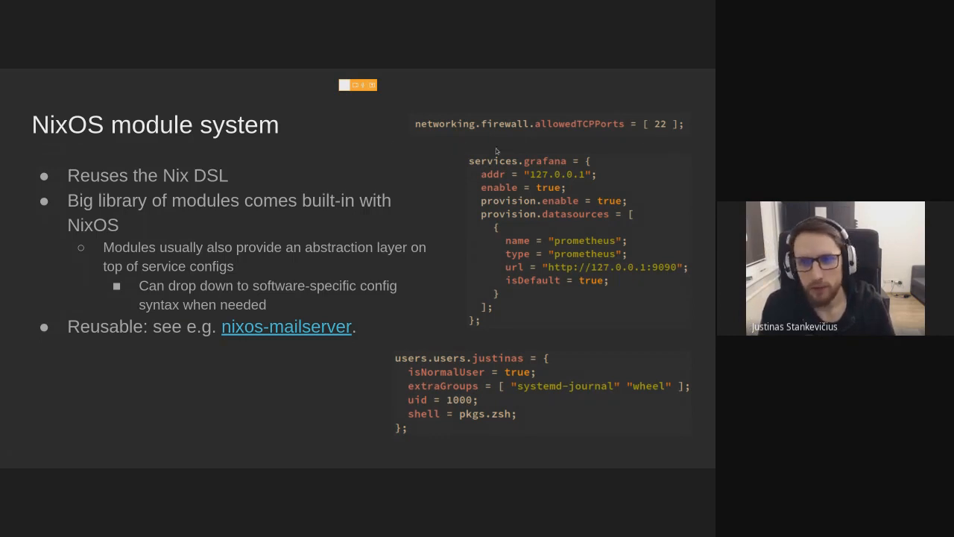
mouse_move(649, 179)
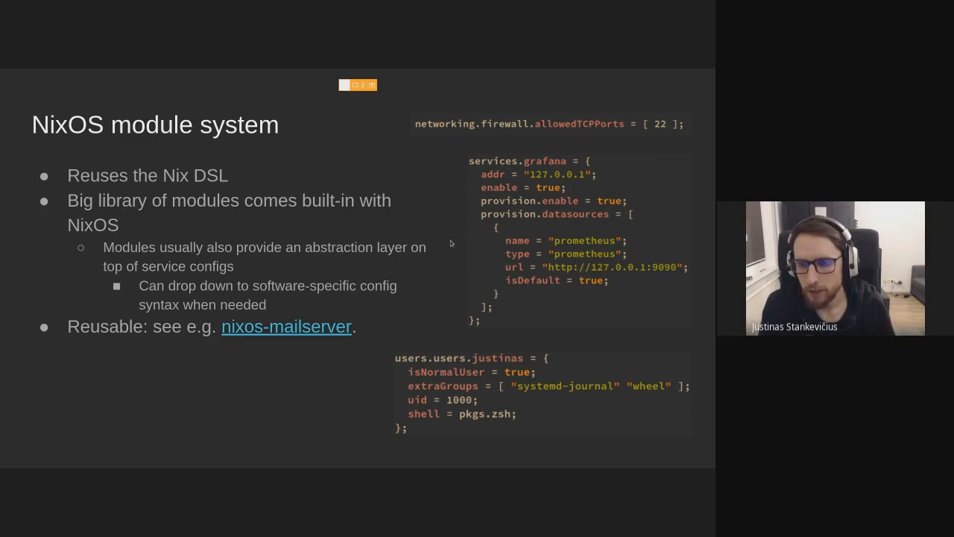
mouse_move(652, 286)
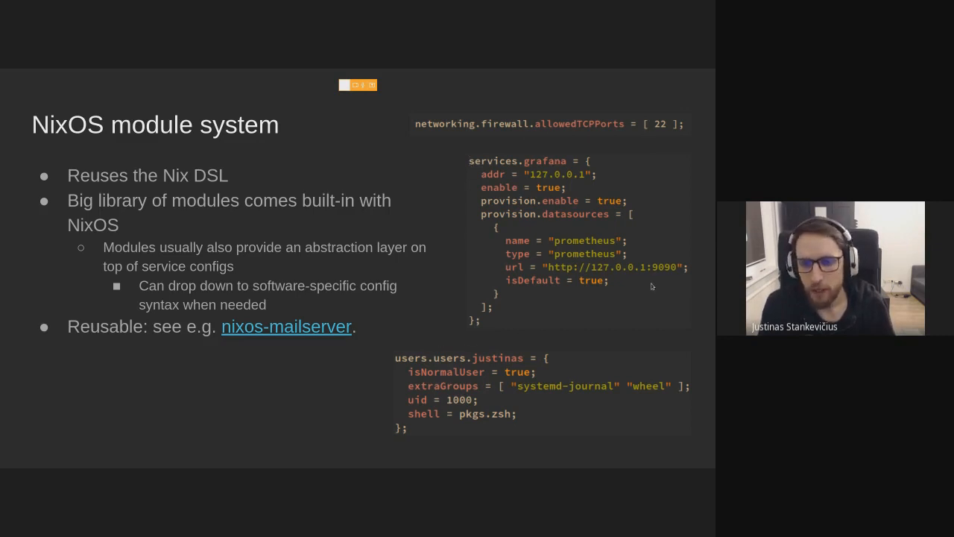
mouse_move(520, 437)
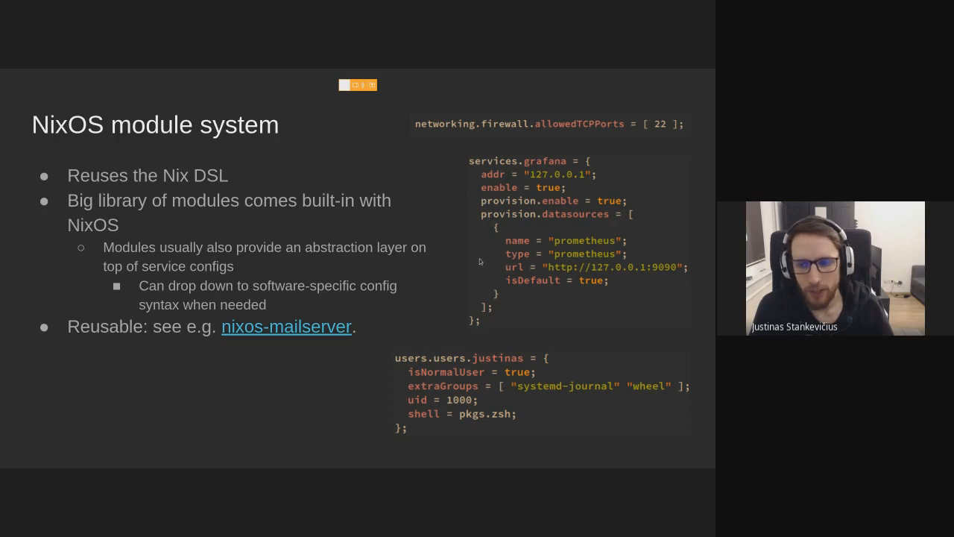
mouse_move(404, 246)
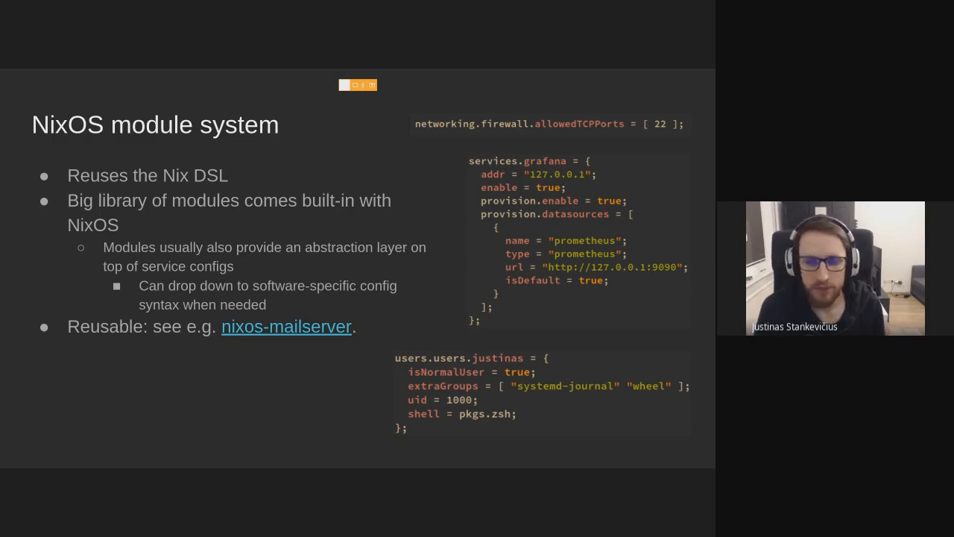
mouse_move(418, 285)
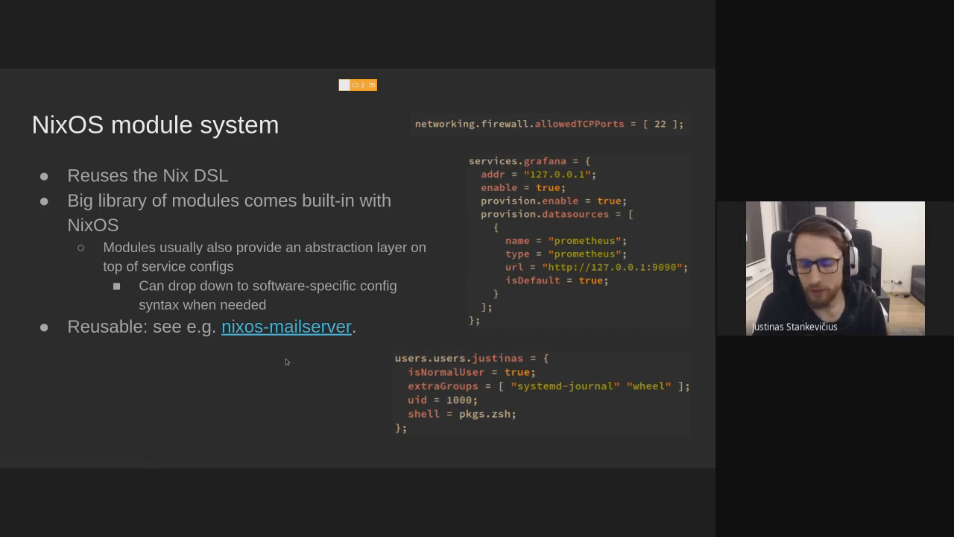
mouse_move(302, 346)
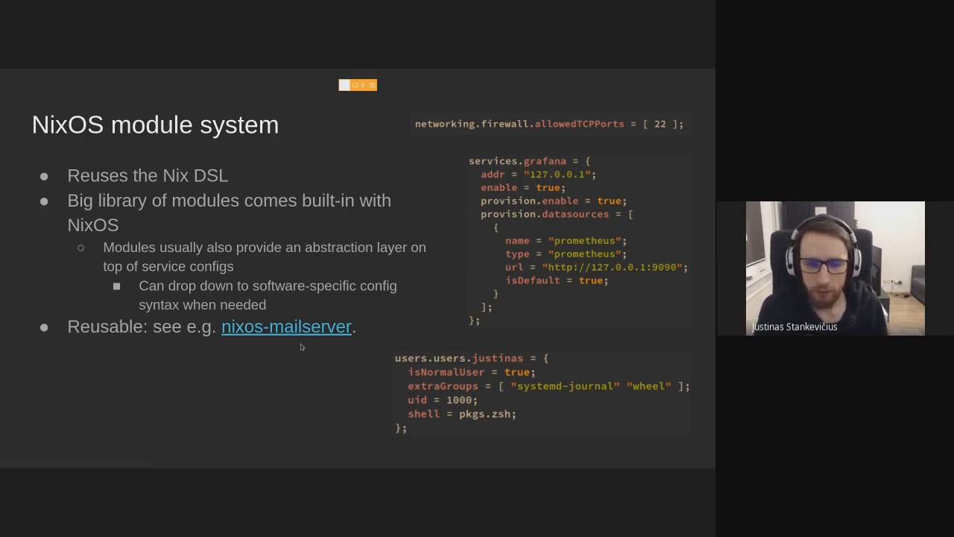
Step: Advance to the second 'NixOS module system' slide merging development.nix and desktop.nix packages
key(Right)
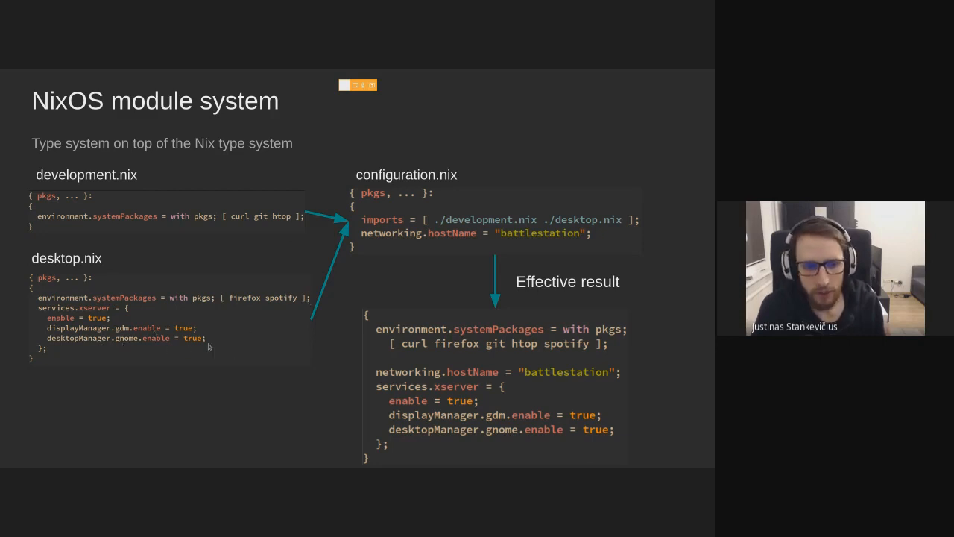
mouse_move(415, 279)
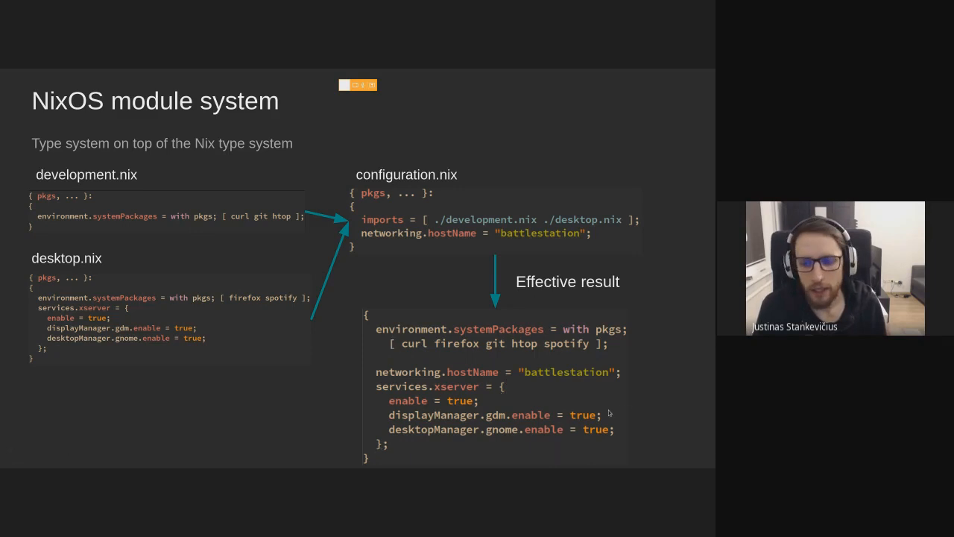
mouse_move(700, 364)
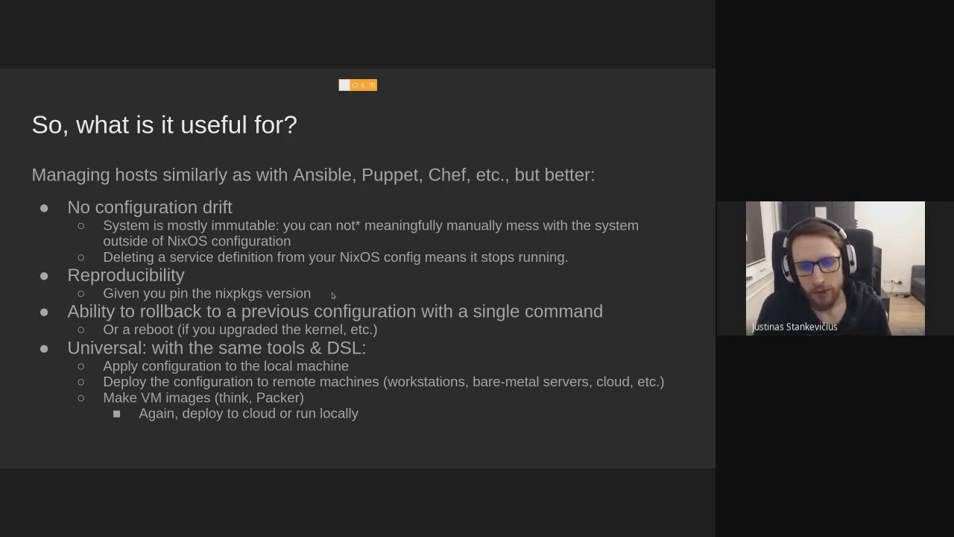
mouse_move(357, 296)
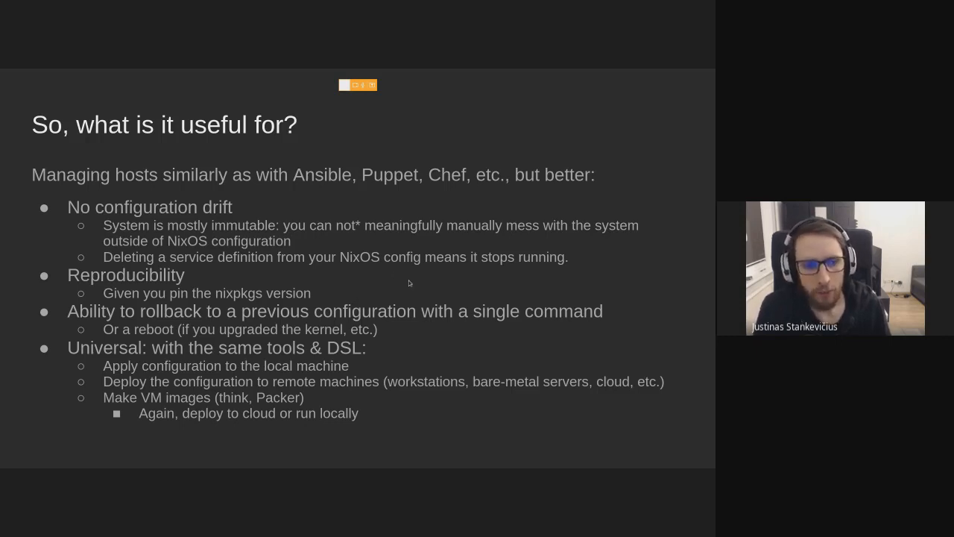
mouse_move(396, 276)
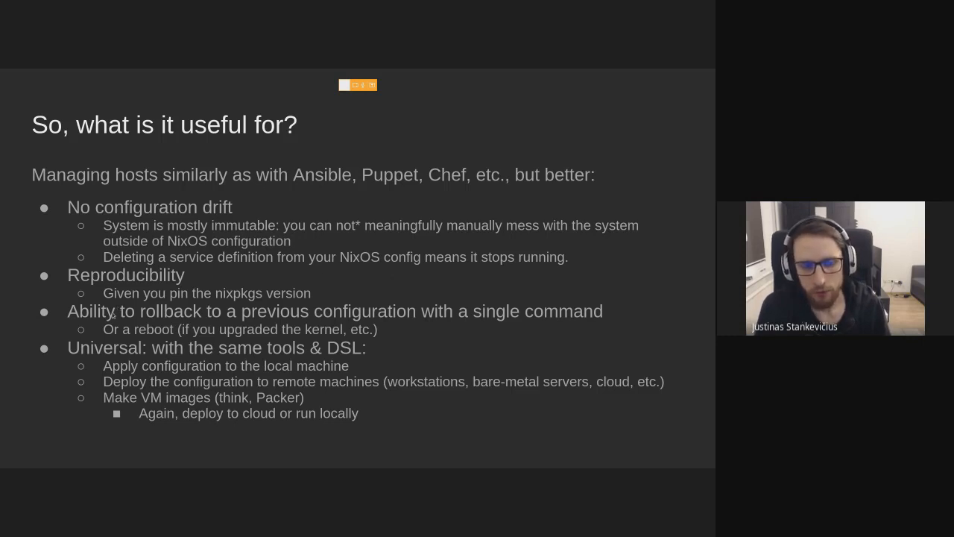
mouse_move(431, 333)
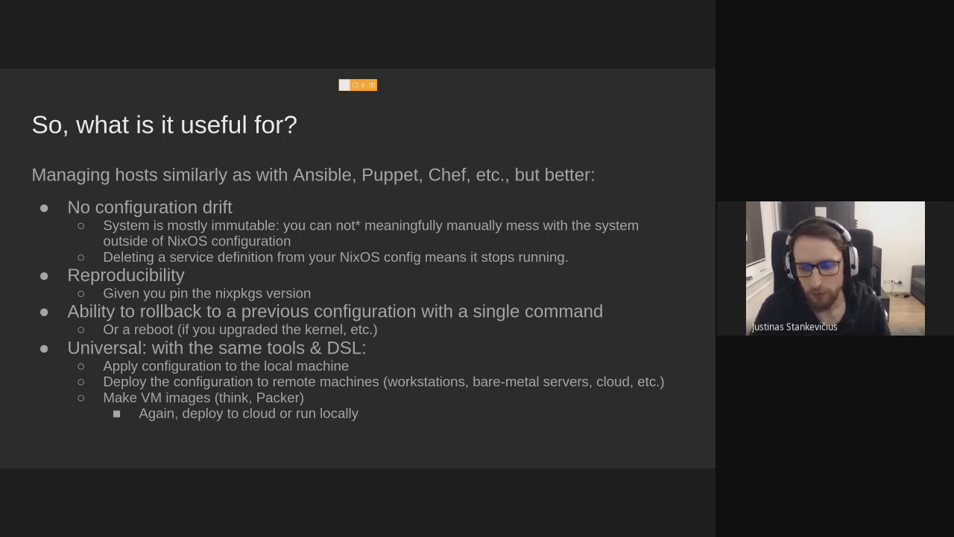
mouse_move(428, 332)
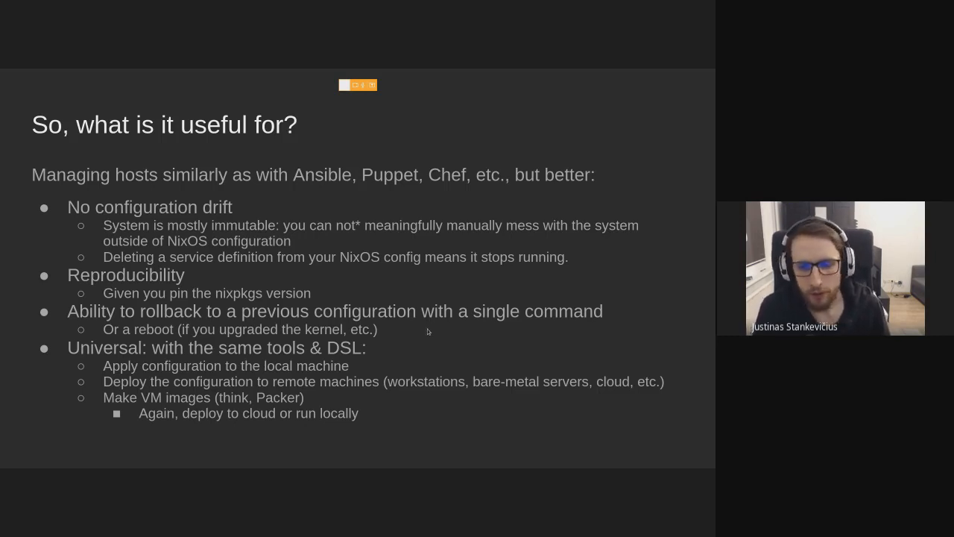
mouse_move(431, 334)
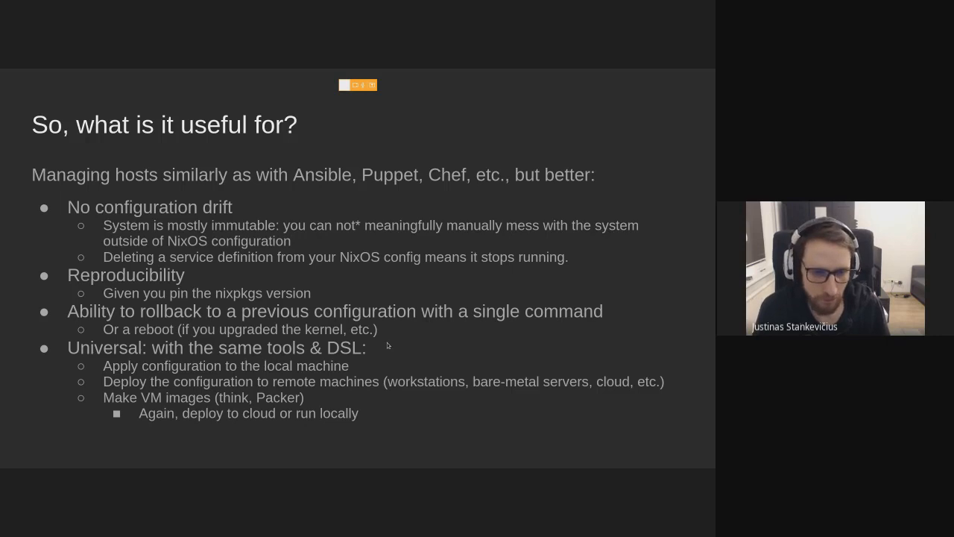
mouse_move(187, 389)
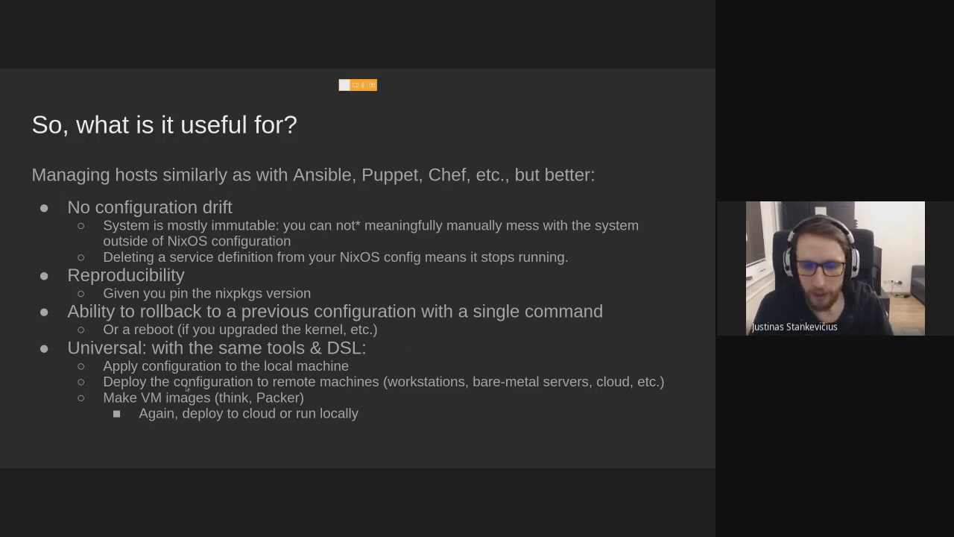
mouse_move(405, 366)
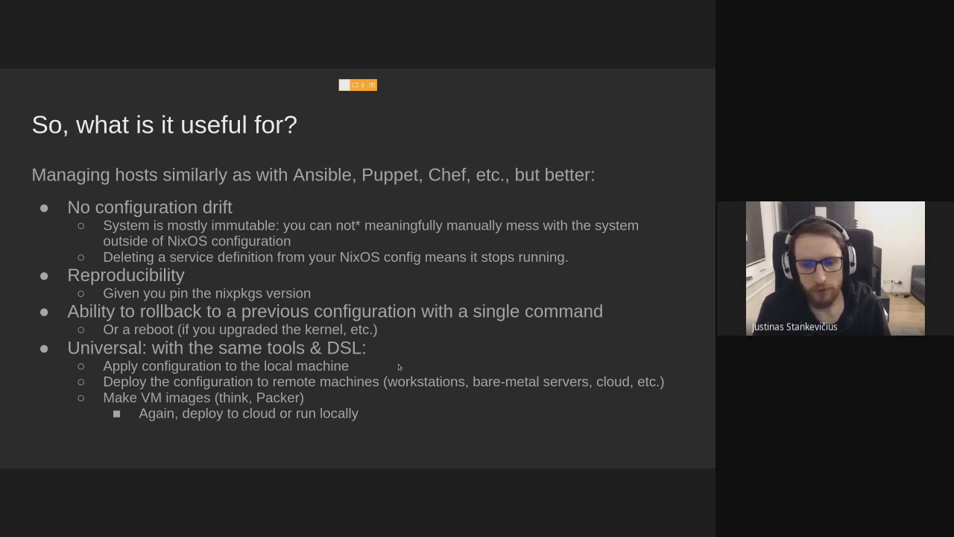
mouse_move(367, 406)
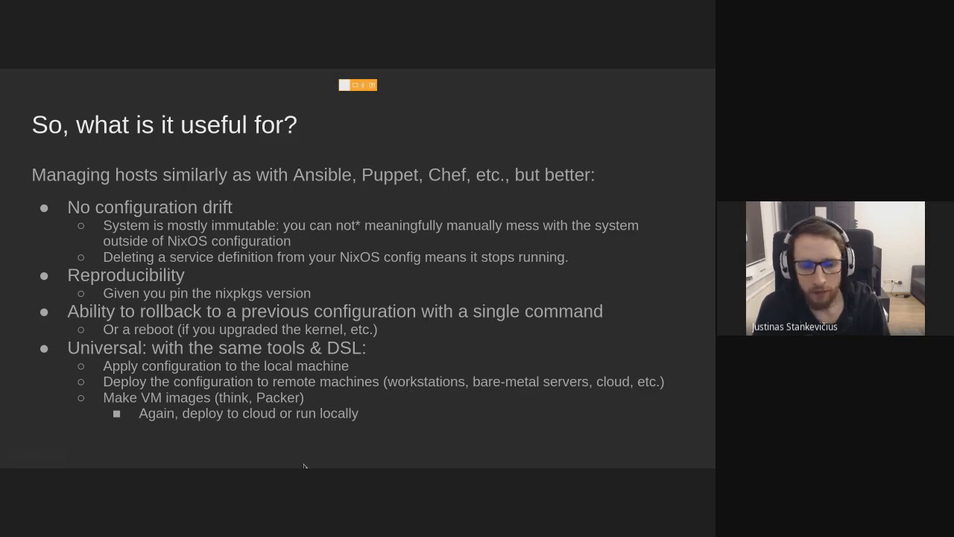
mouse_move(240, 445)
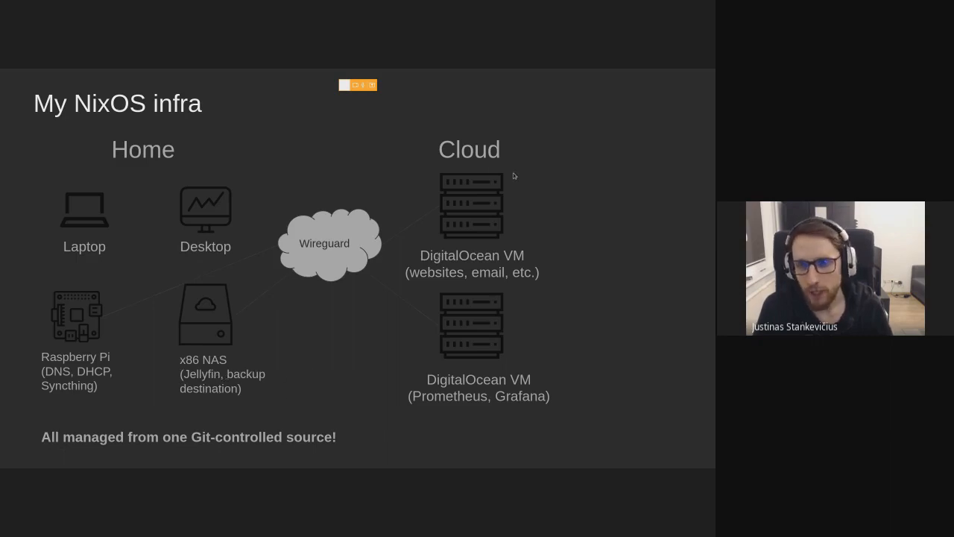
mouse_move(605, 296)
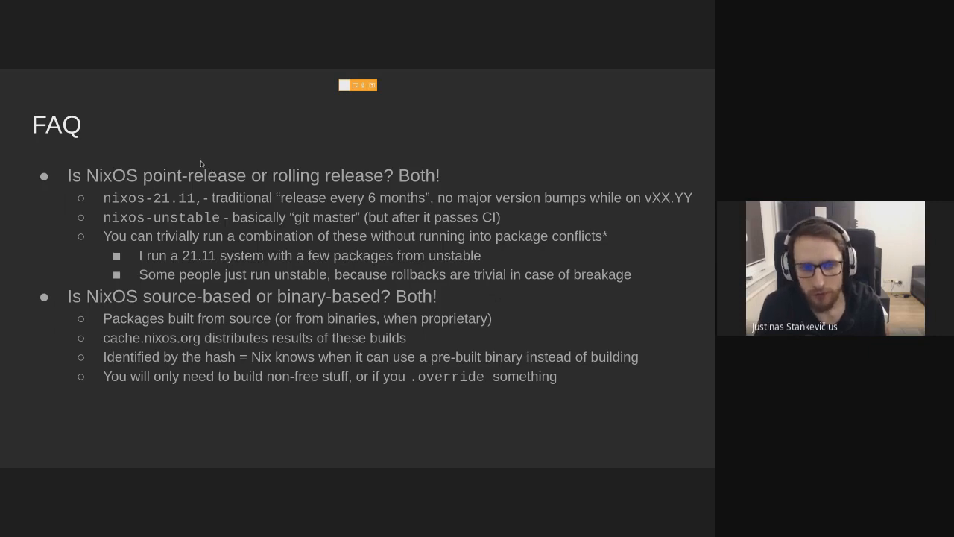
mouse_move(283, 207)
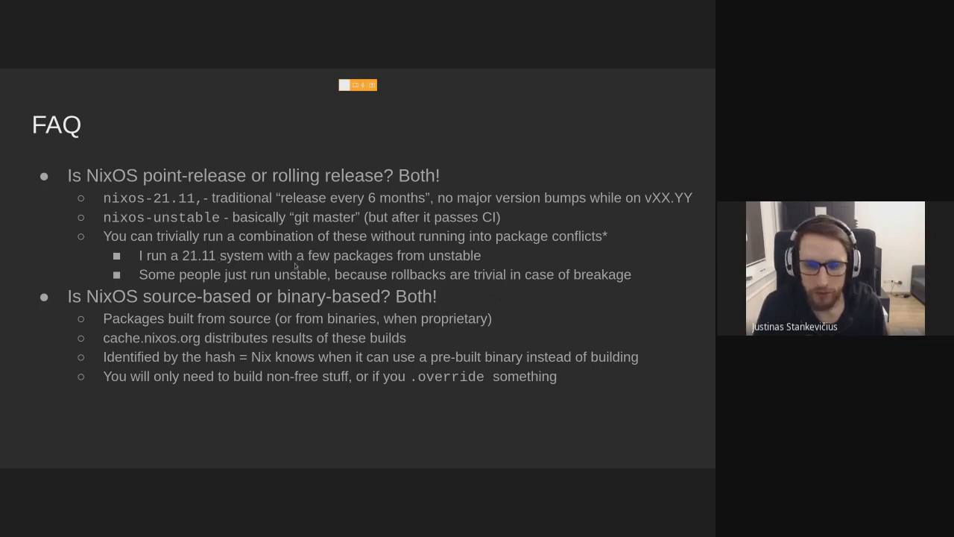
mouse_move(550, 251)
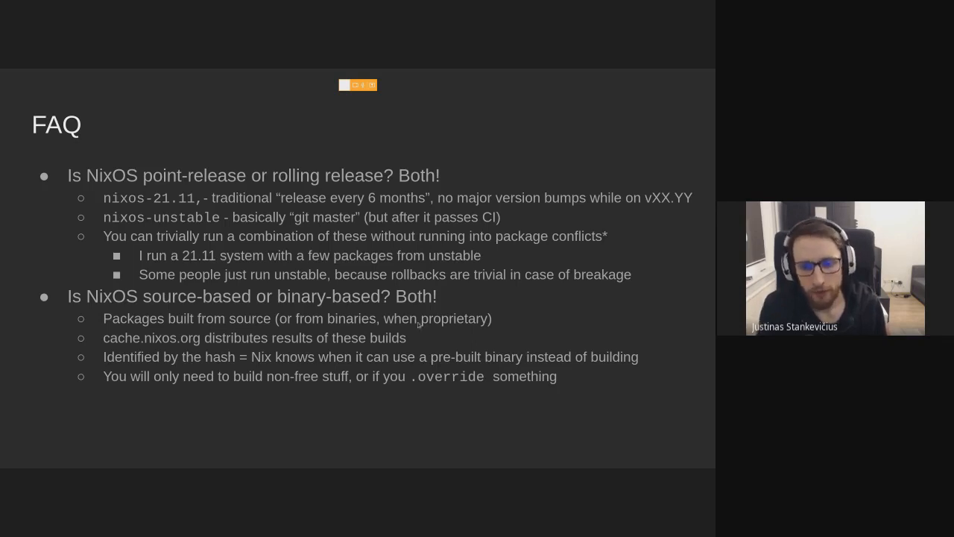
mouse_move(544, 319)
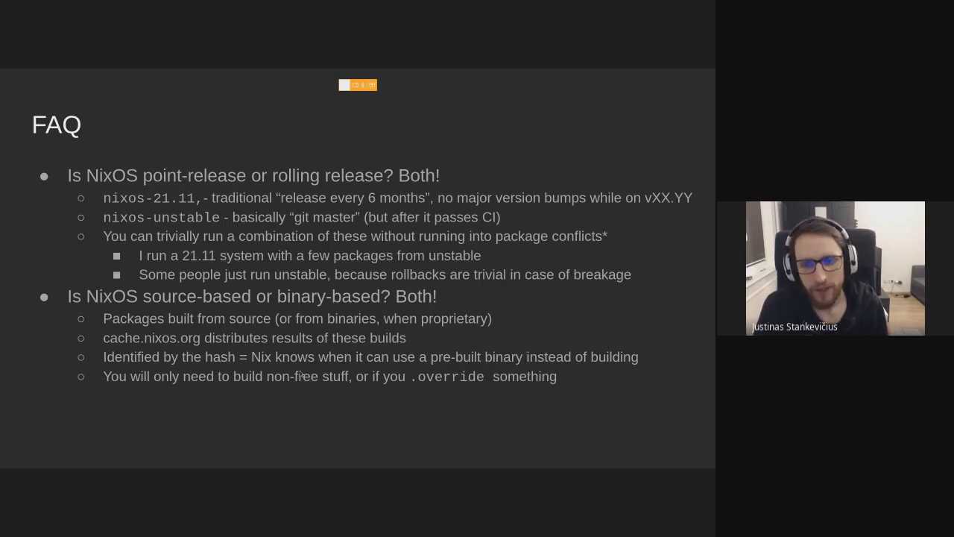
mouse_move(428, 399)
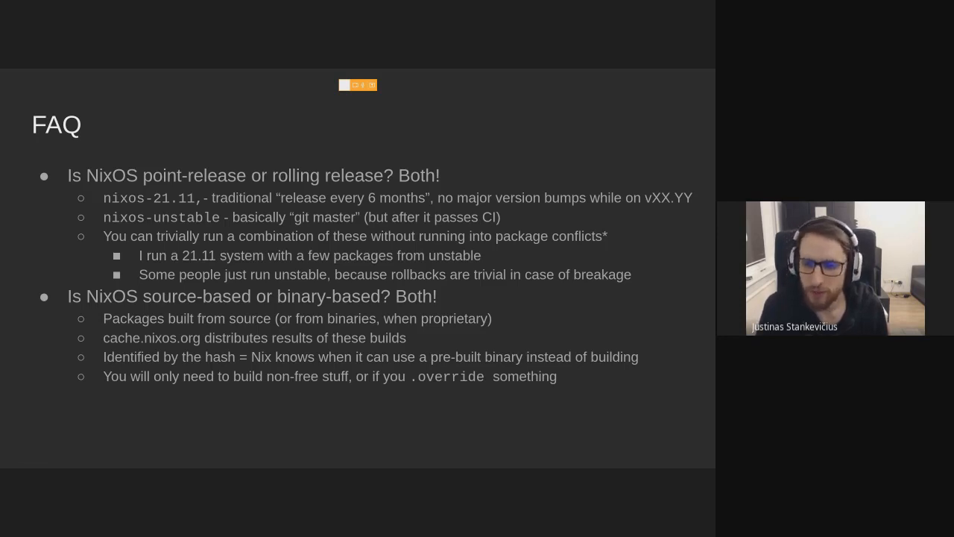
key(Right)
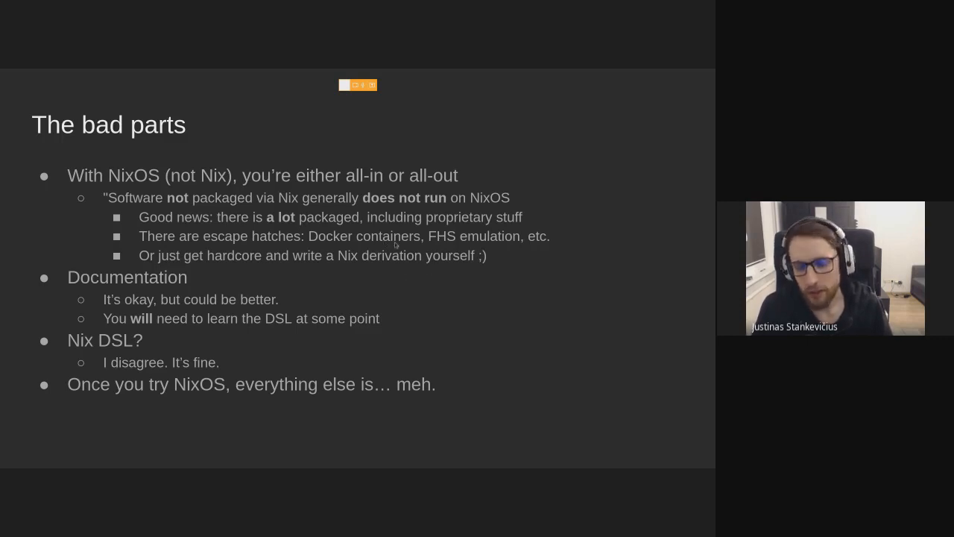
mouse_move(410, 246)
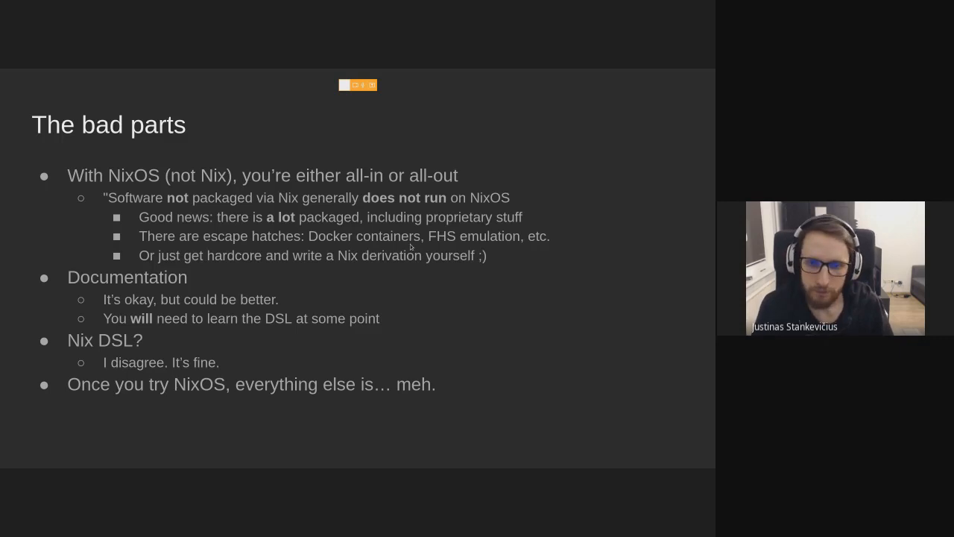
mouse_move(386, 275)
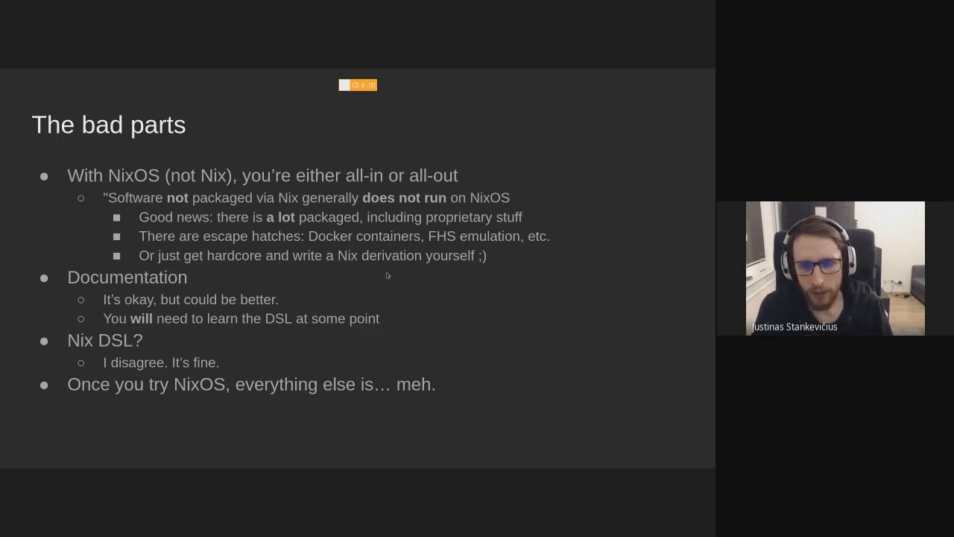
mouse_move(505, 267)
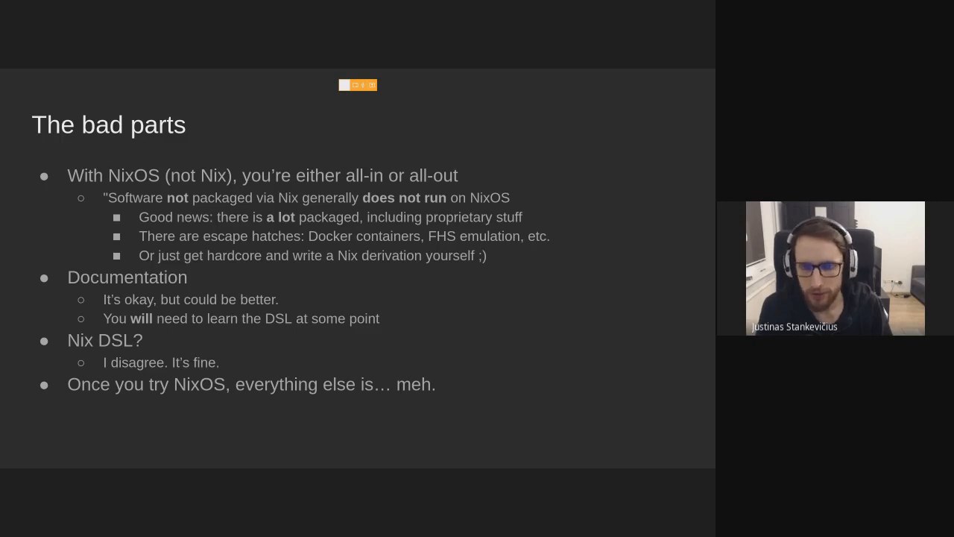
mouse_move(578, 263)
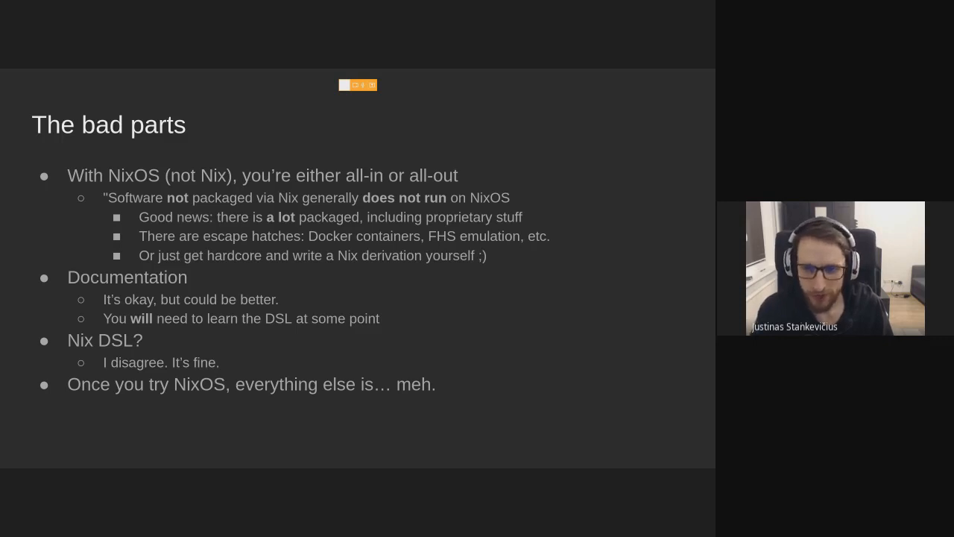
mouse_move(564, 249)
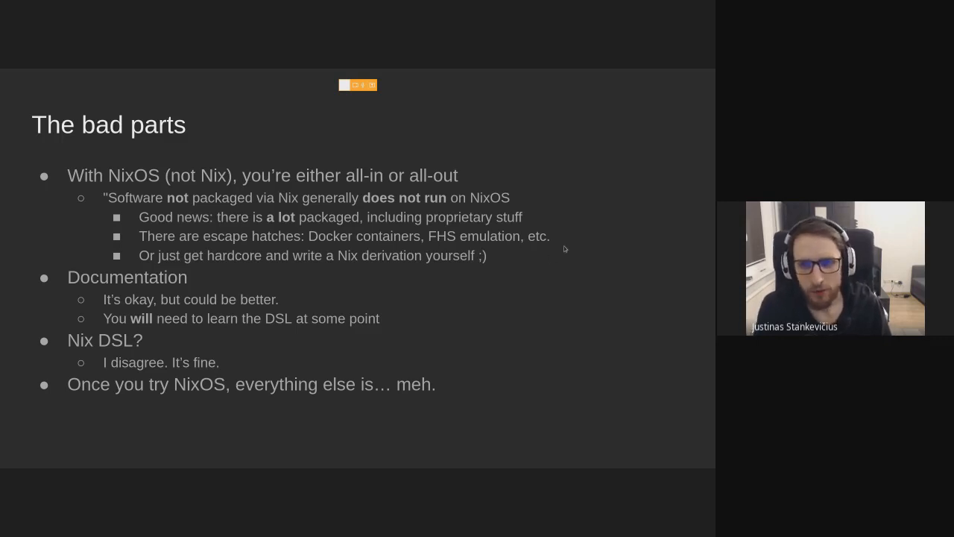
mouse_move(577, 255)
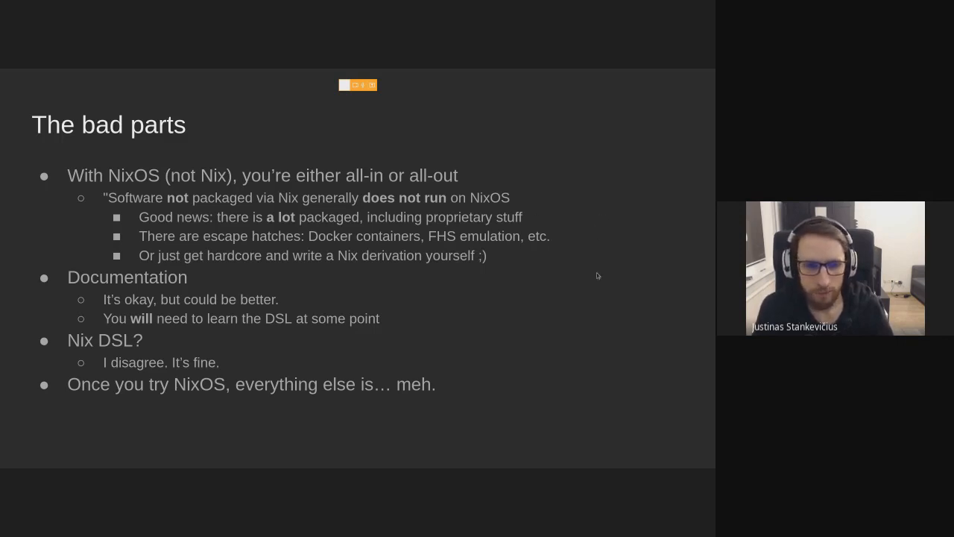
mouse_move(351, 281)
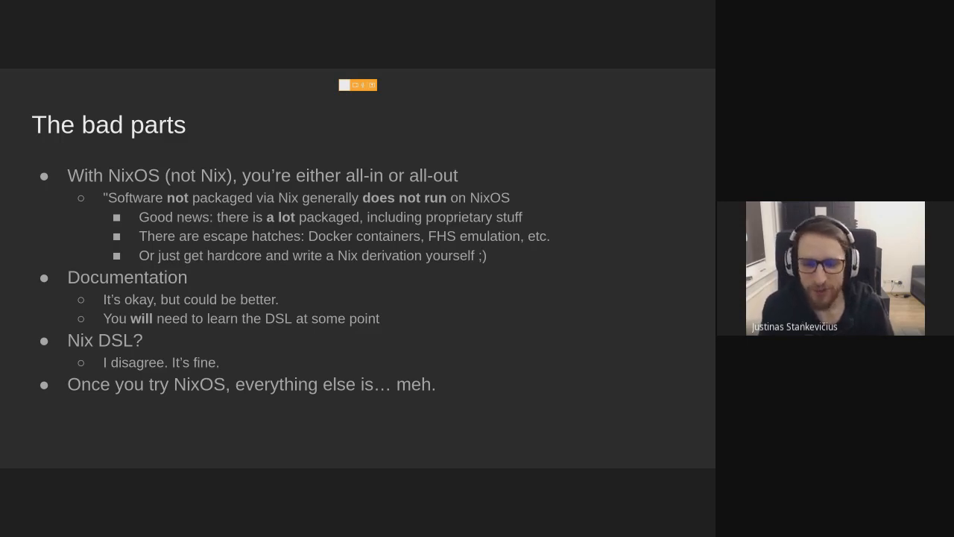
Step: Advance to 'How to start: Option A' about nix-env, shell.nix and home-manager
key(Right)
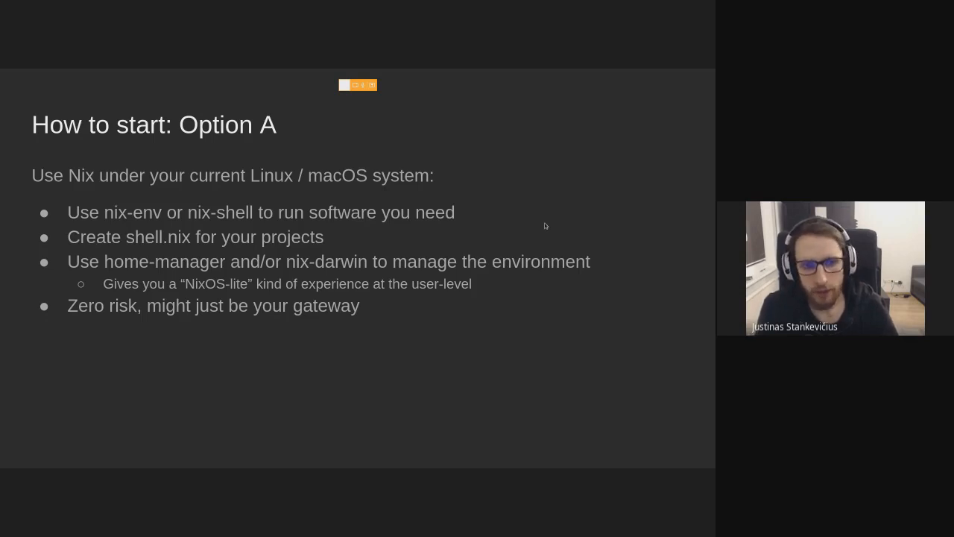
mouse_move(542, 228)
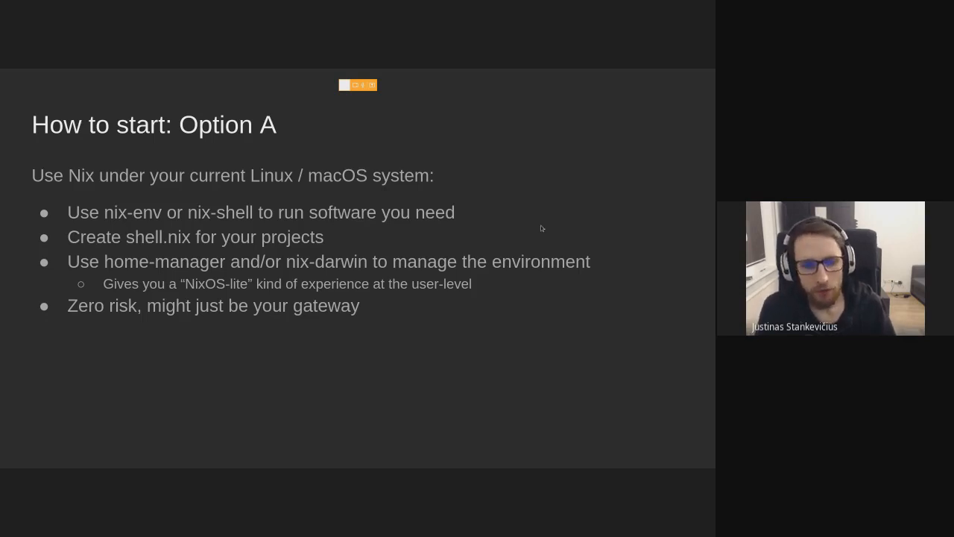
mouse_move(478, 227)
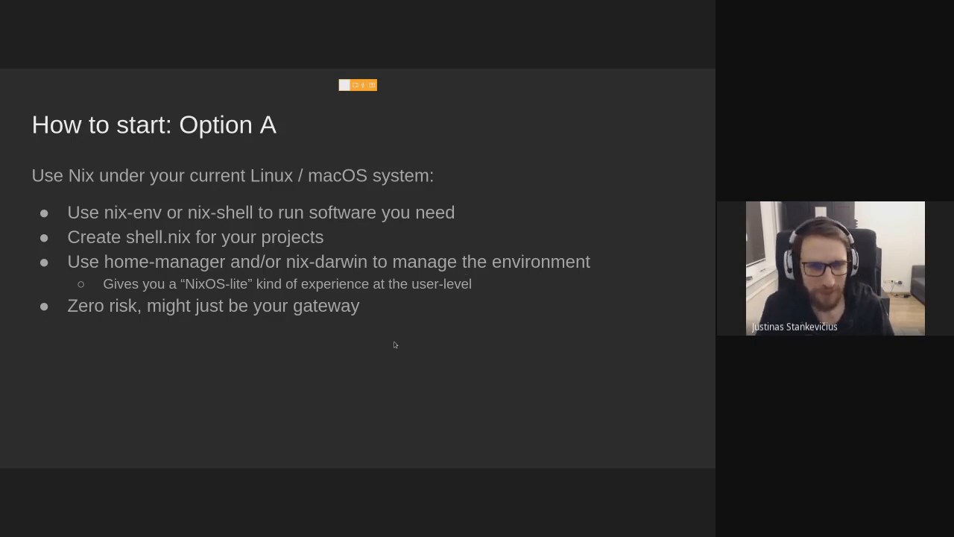
Step: Advance to 'How to start: Option B' about installing NixOS on a secondary machine or VM
key(Right)
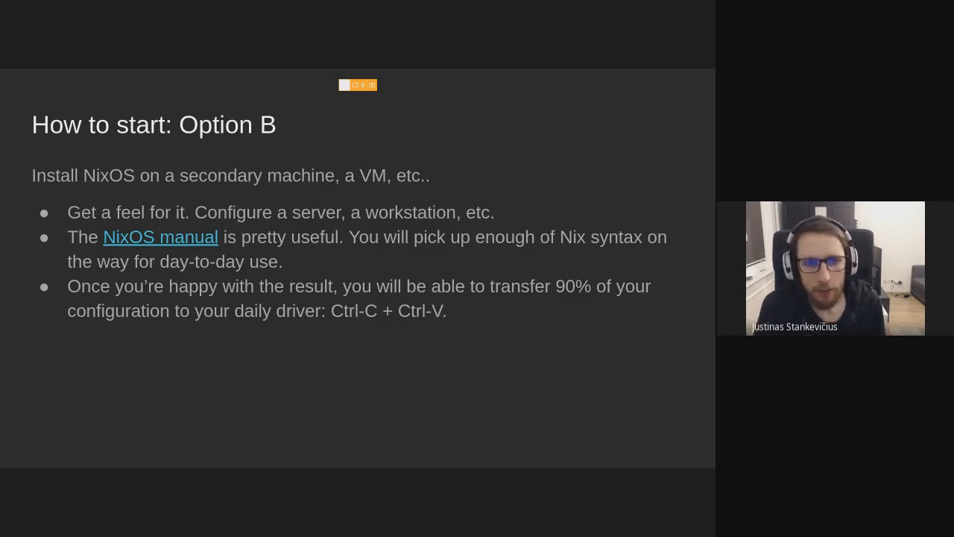
Step: Advance to 'How to start: Option C' recommending the bottom-up Nix Pills approach
key(Right)
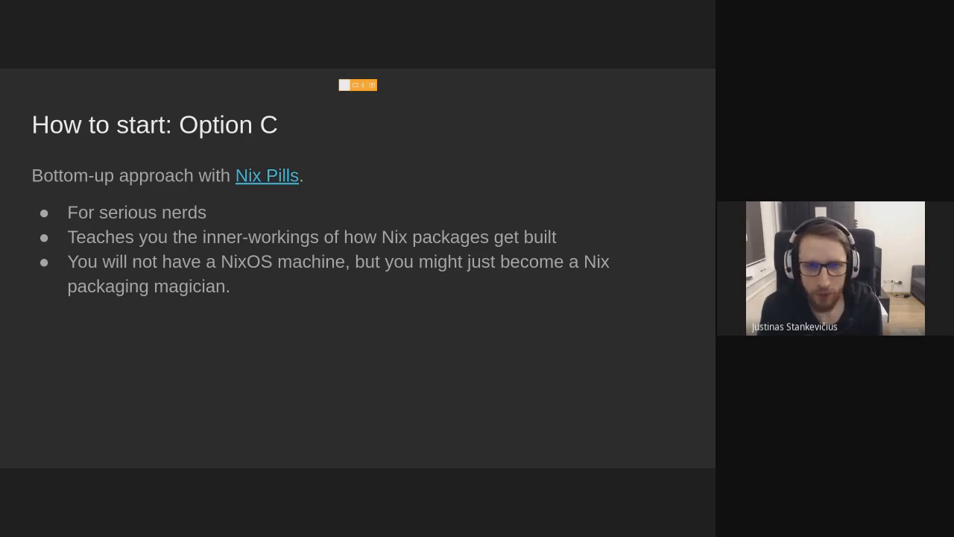
Step: Advance to the Resources slide listing nixos.org Learn, nix.dev, GitHub code search, and communities
key(Right)
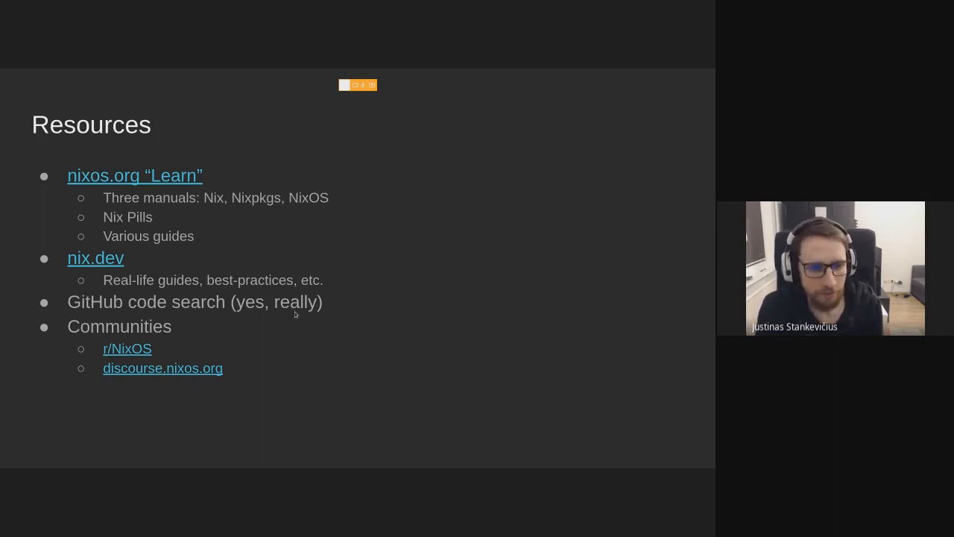
mouse_move(208, 319)
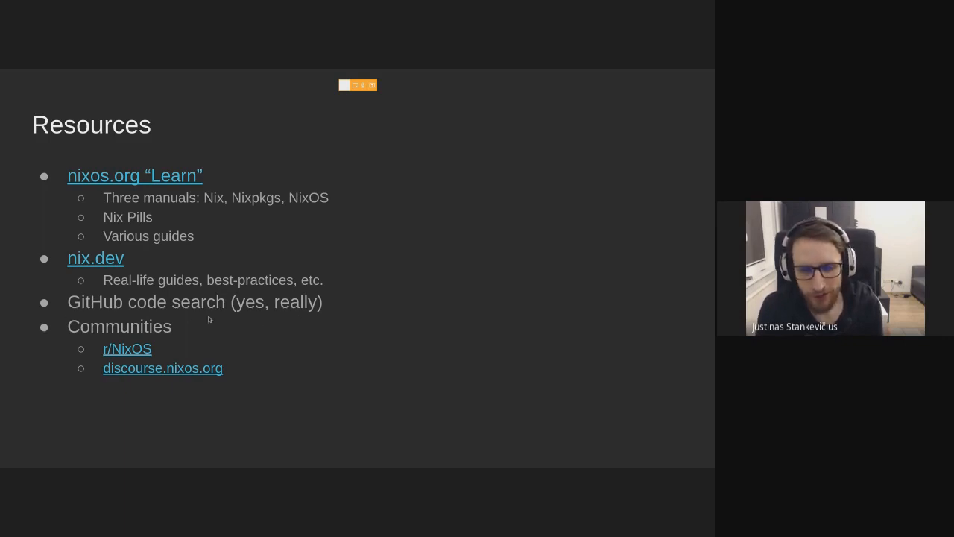
mouse_move(499, 304)
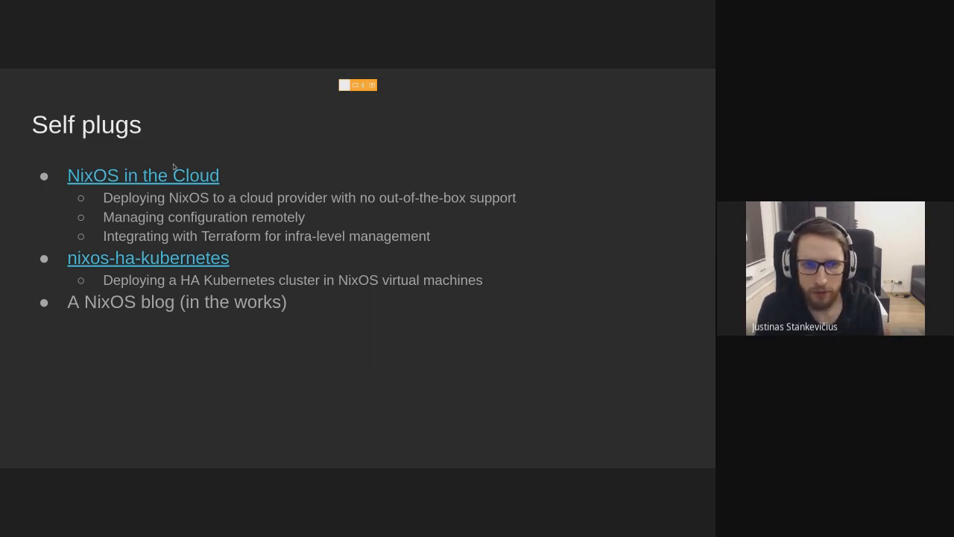
mouse_move(466, 172)
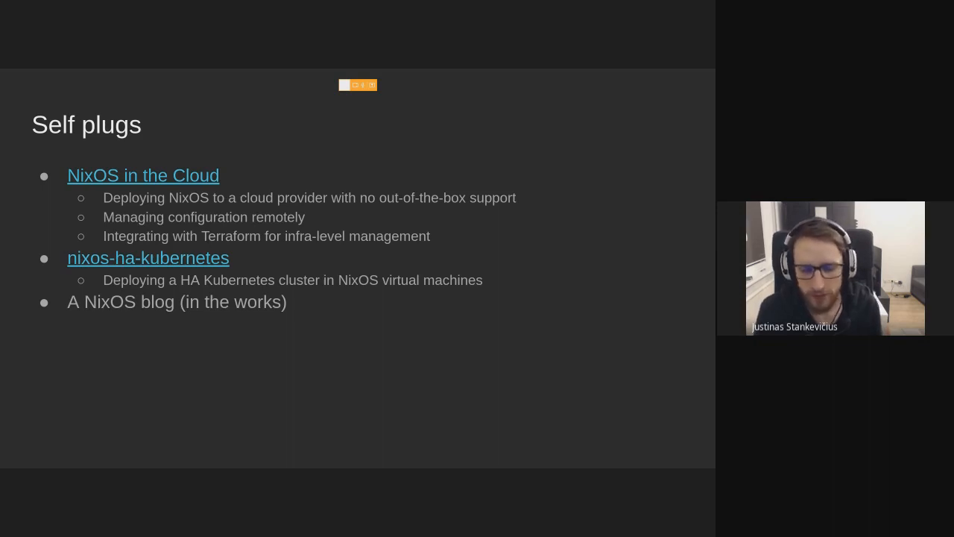
mouse_move(206, 162)
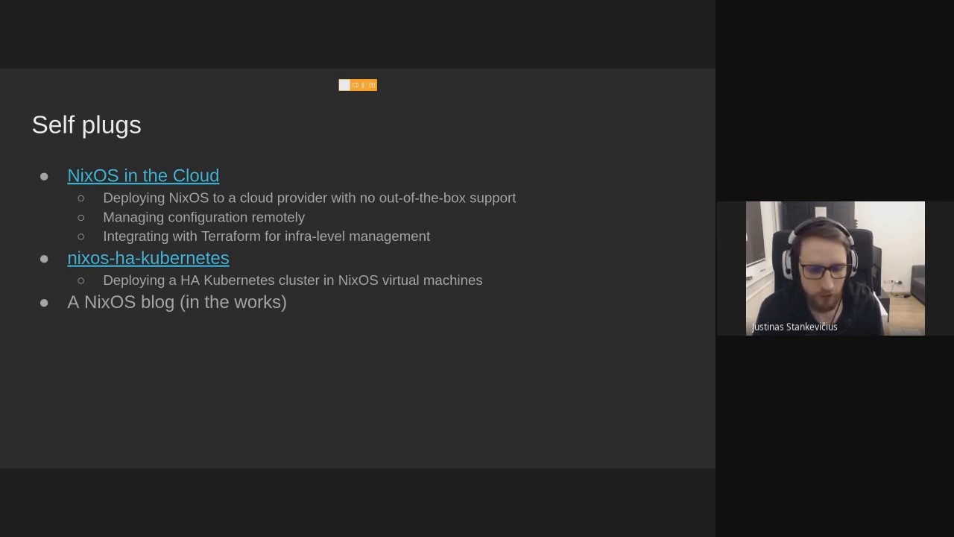
Step: Exit the slideshow from the Self plugs slide back to the deck editor
key(Escape)
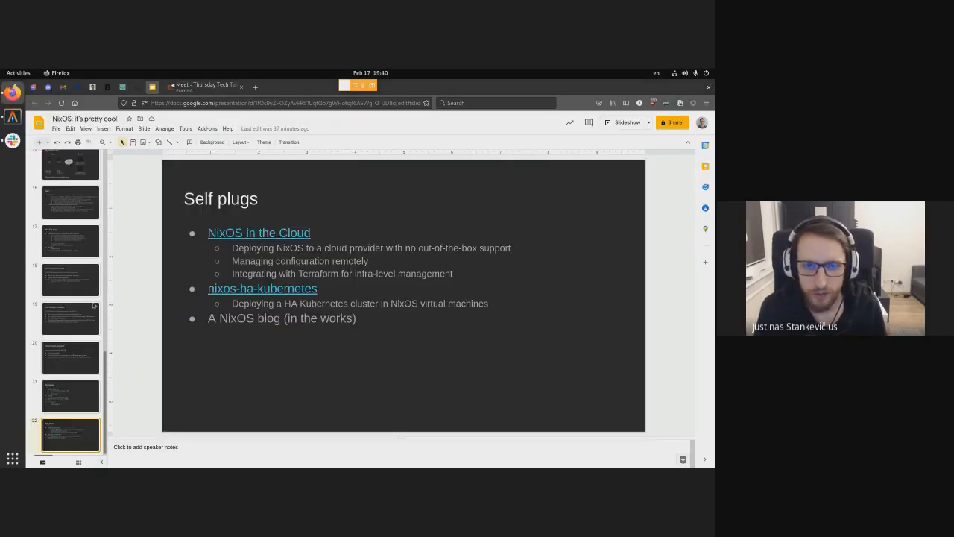